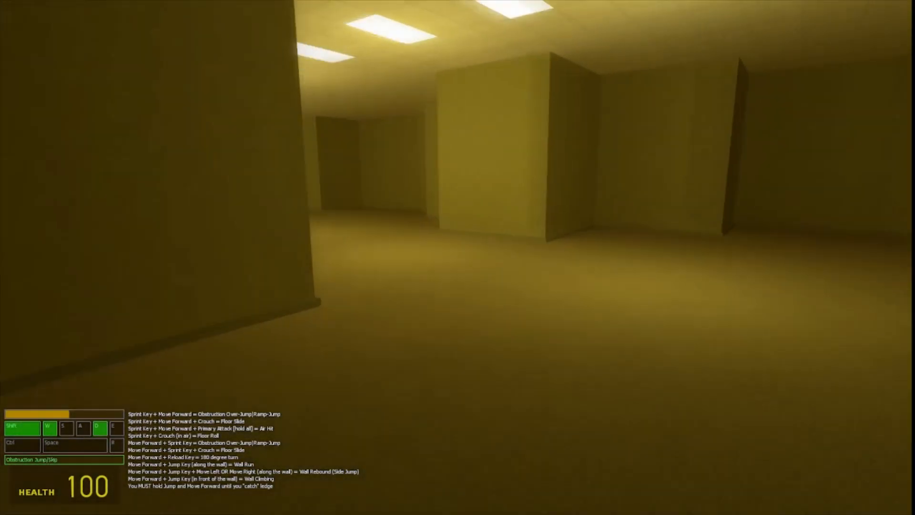
- Sprint through the yellow rooms, across the open hall and down the dark corridor
{"action": "key", "text": "w"}
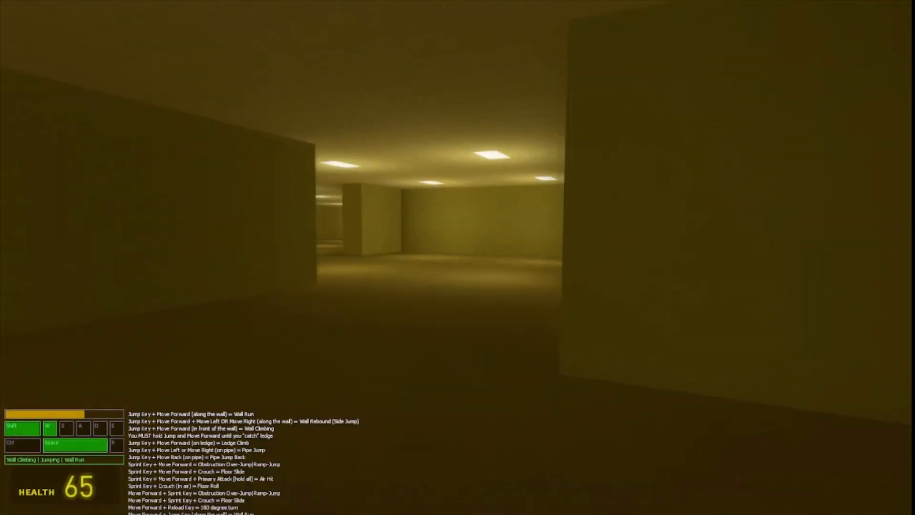
{"action": "key", "text": "w"}
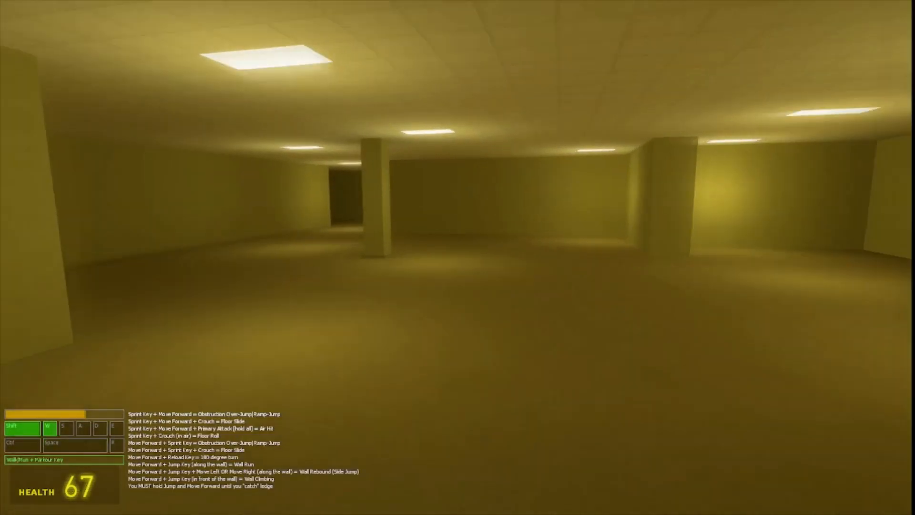
{"action": "key", "text": "w"}
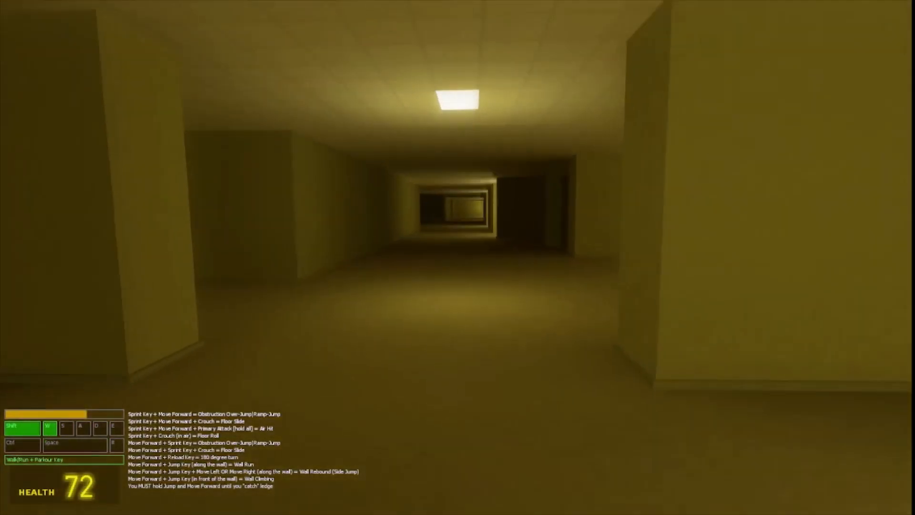
{"action": "mouse_move", "coordinate": [458, 257]}
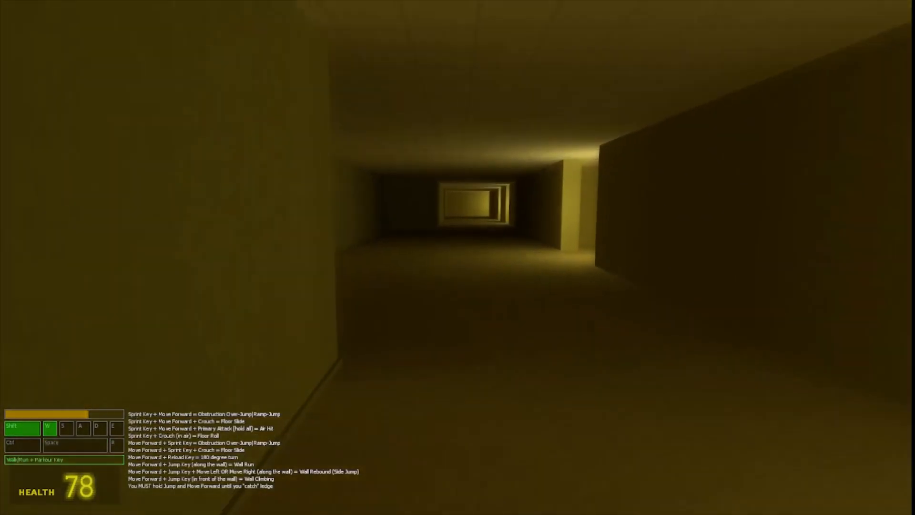
{"action": "key", "text": "w"}
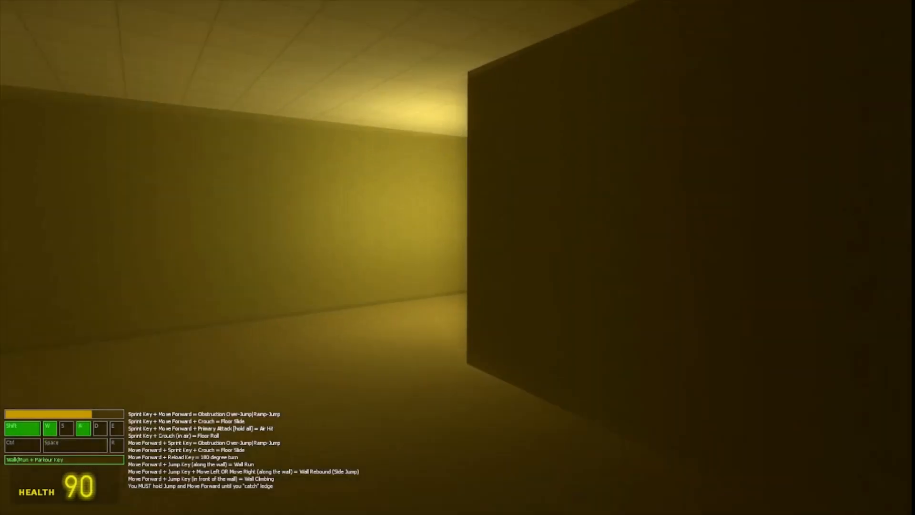
{"action": "key", "text": "w"}
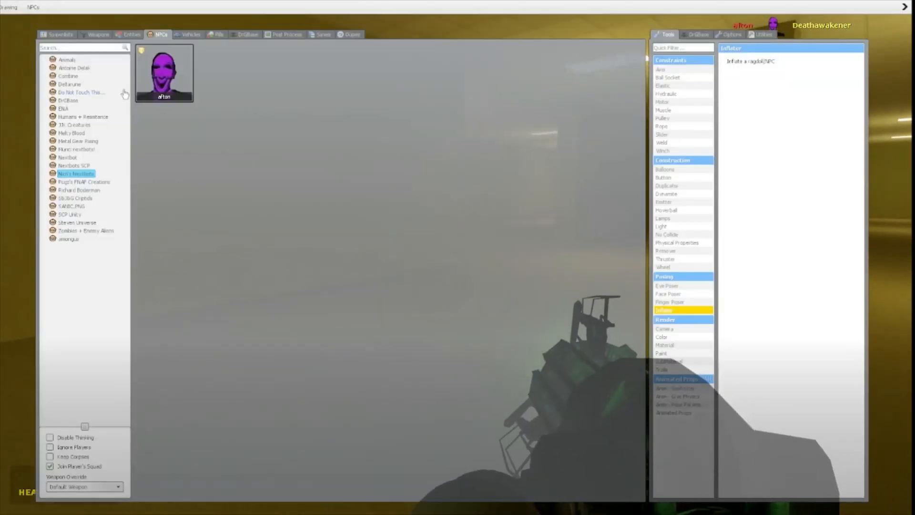
{"action": "left_click", "coordinate": [99, 35]}
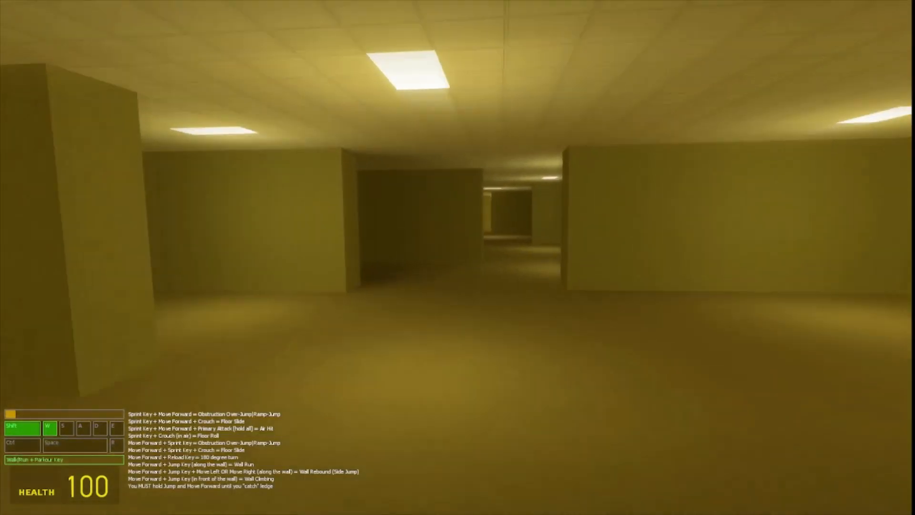
{"action": "mouse_move", "coordinate": [458, 257]}
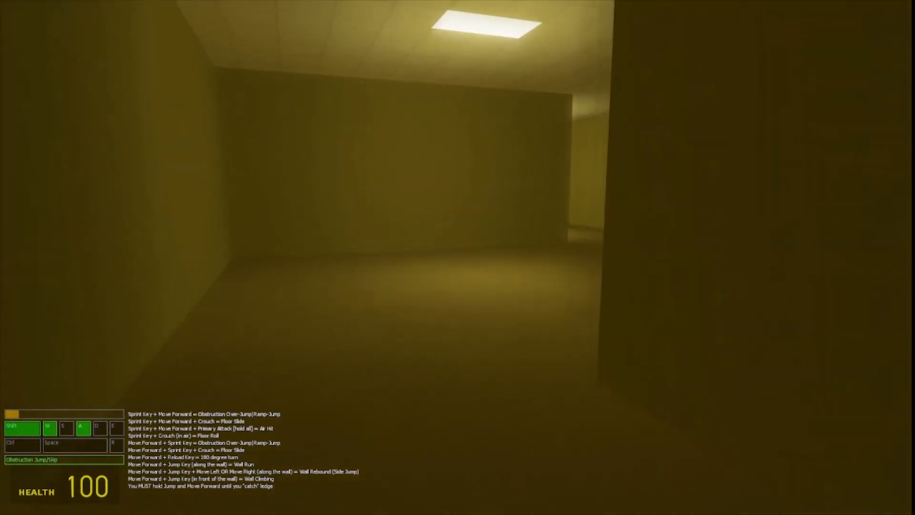
- Run past obstructions and pillars along the long narrow corridor toward the exit door
{"action": "key", "text": "w"}
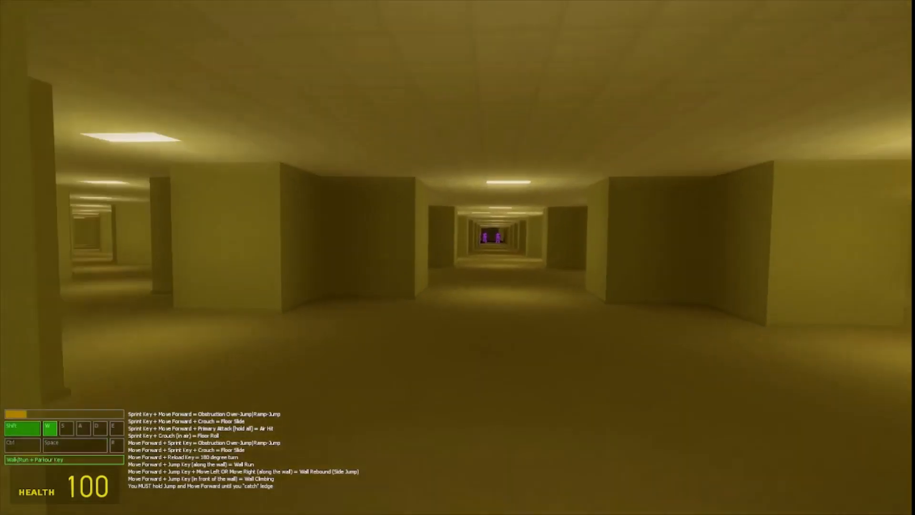
{"action": "mouse_move", "coordinate": [457, 257]}
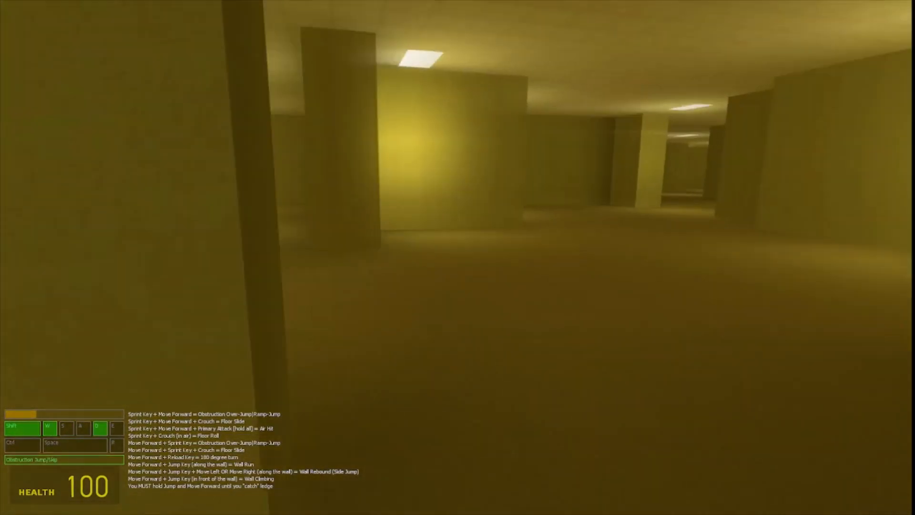
{"action": "mouse_move", "coordinate": [457, 257]}
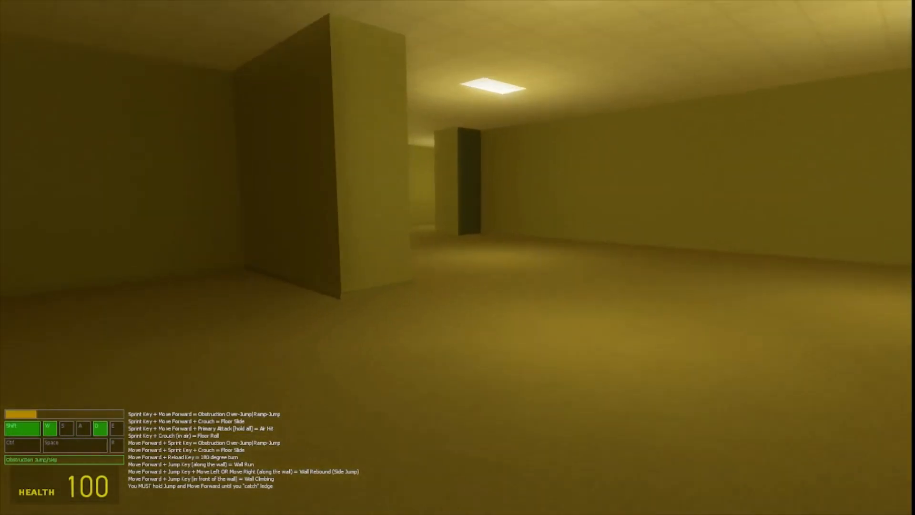
{"action": "key", "text": "w"}
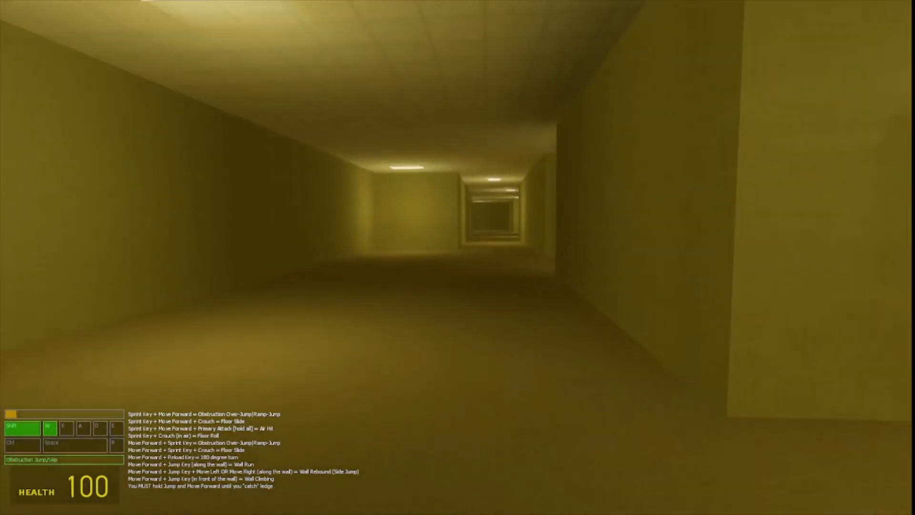
{"action": "key", "text": "w"}
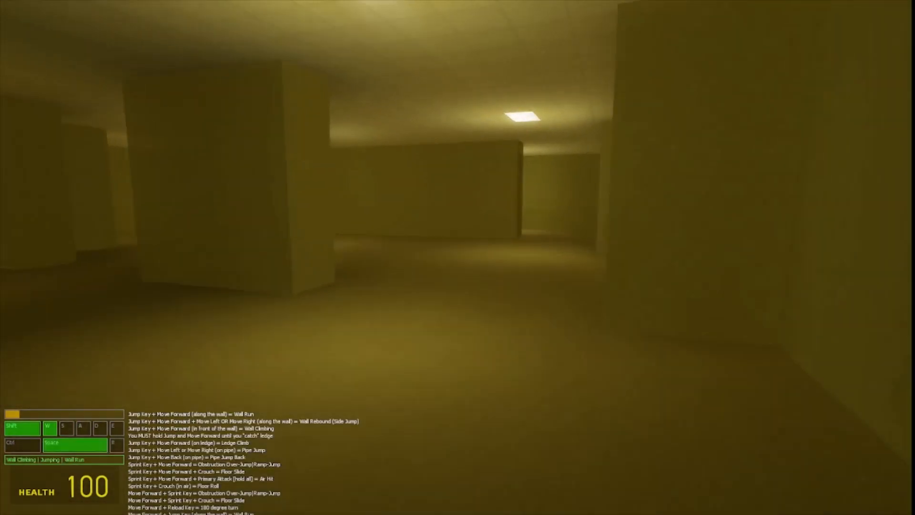
{"action": "key", "text": "w"}
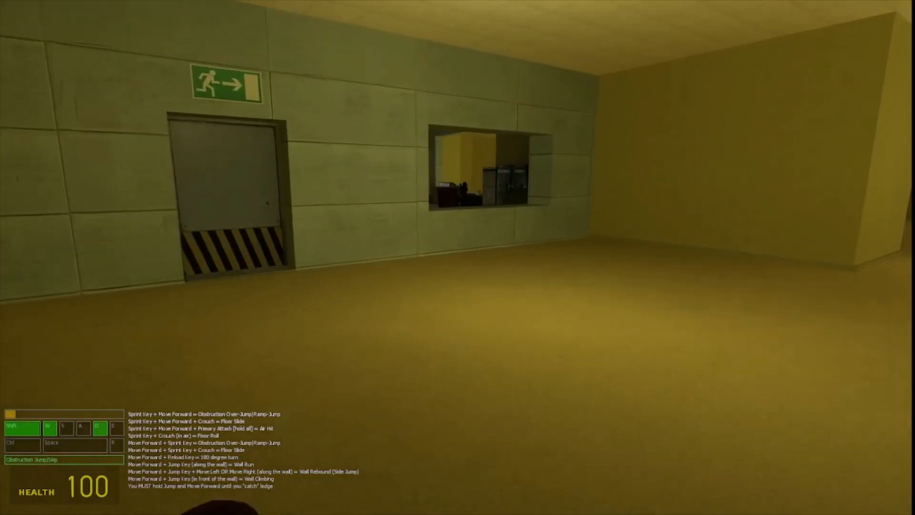
{"action": "key", "text": "w"}
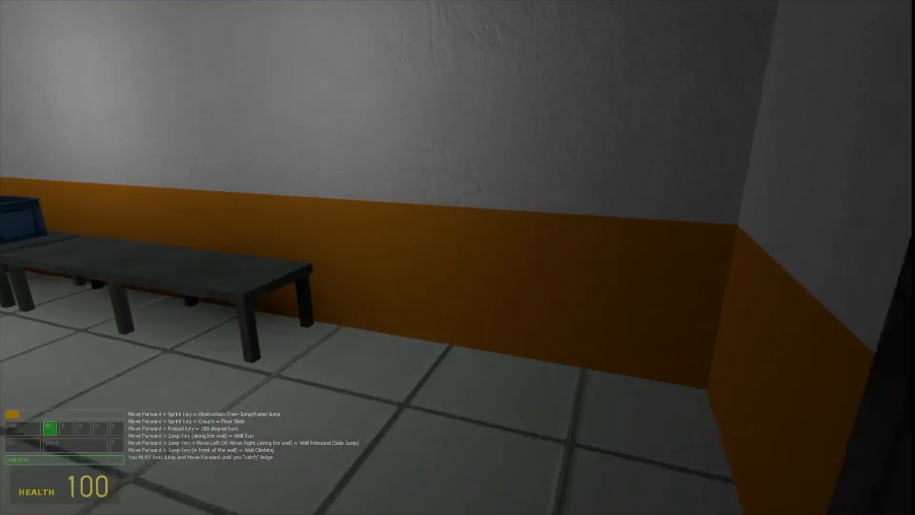
{"action": "mouse_move", "coordinate": [458, 258]}
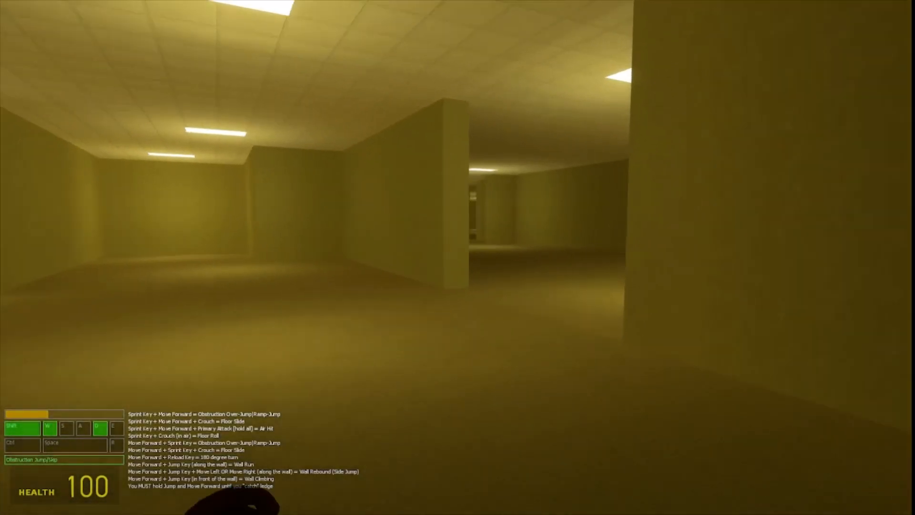
{"action": "key", "text": "w"}
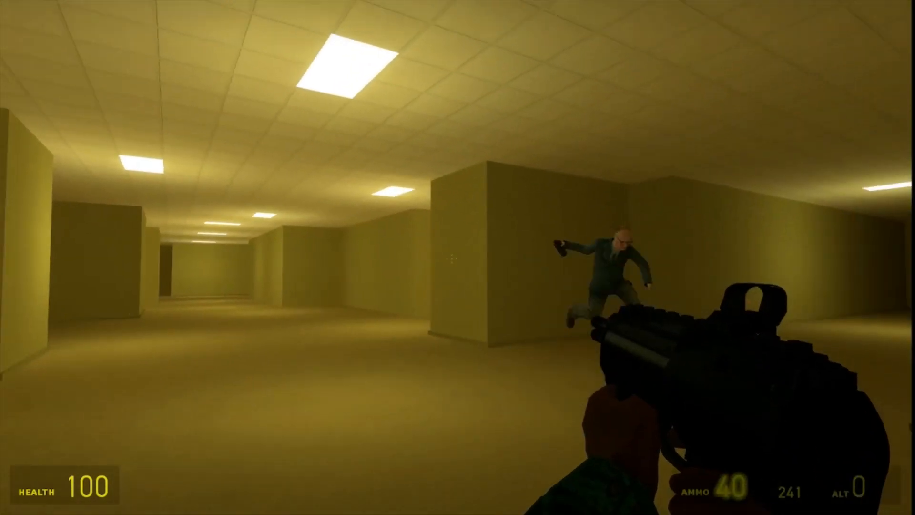
- Shoot at the running man in the suit and walk toward the lit doorway
{"action": "left_click", "coordinate": [457, 257]}
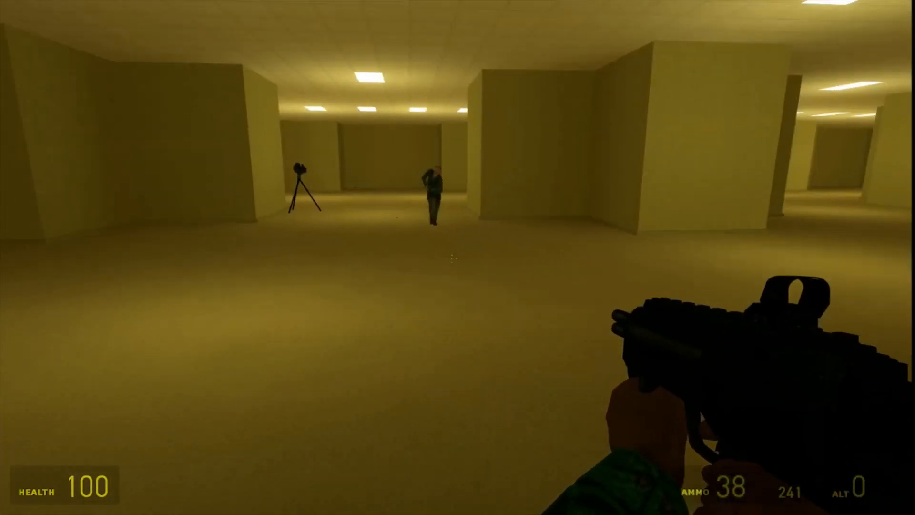
{"action": "mouse_move", "coordinate": [457, 257]}
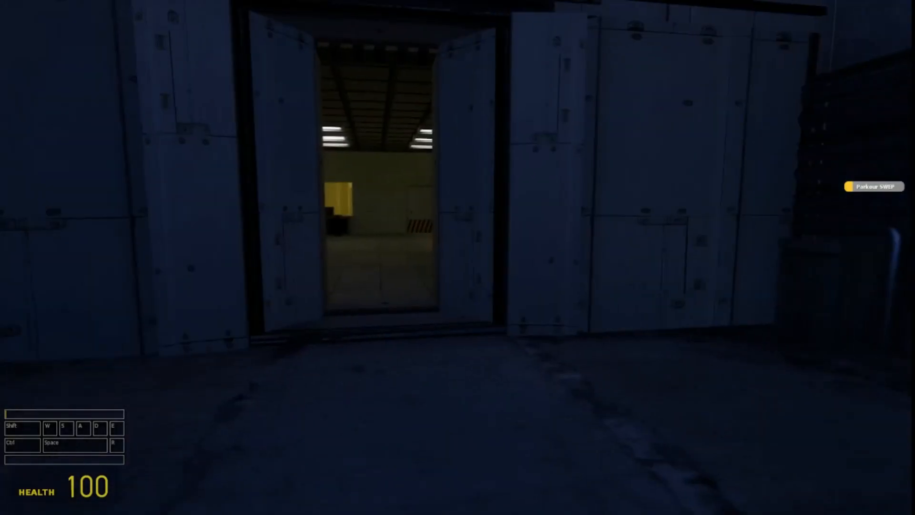
{"action": "key", "text": "w"}
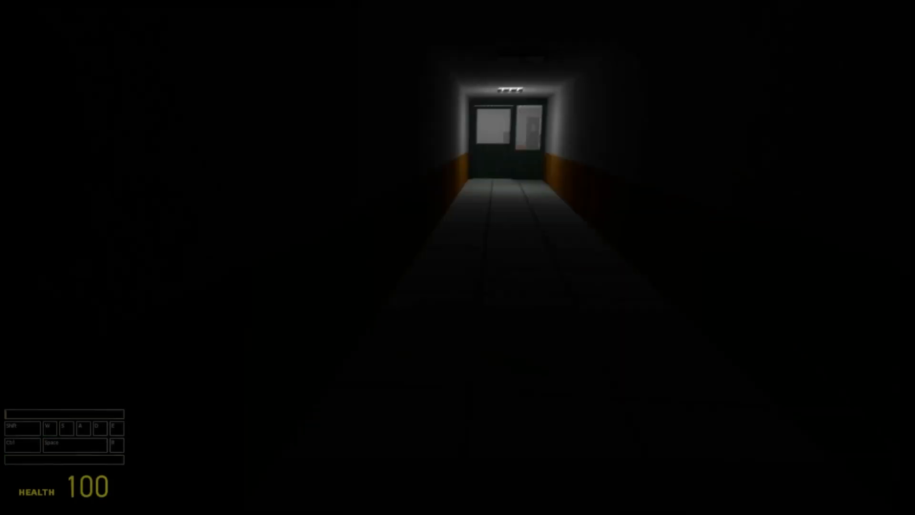
{"action": "key", "text": "w"}
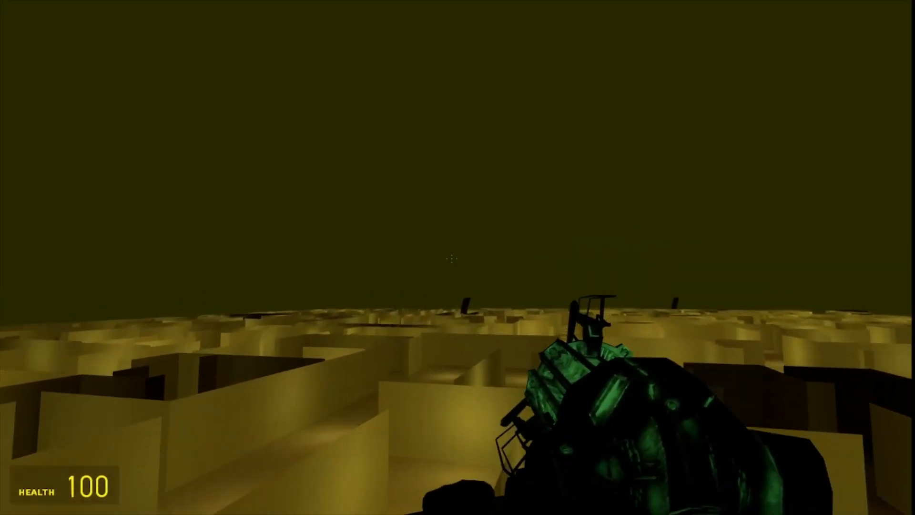
{"action": "mouse_move", "coordinate": [457, 257]}
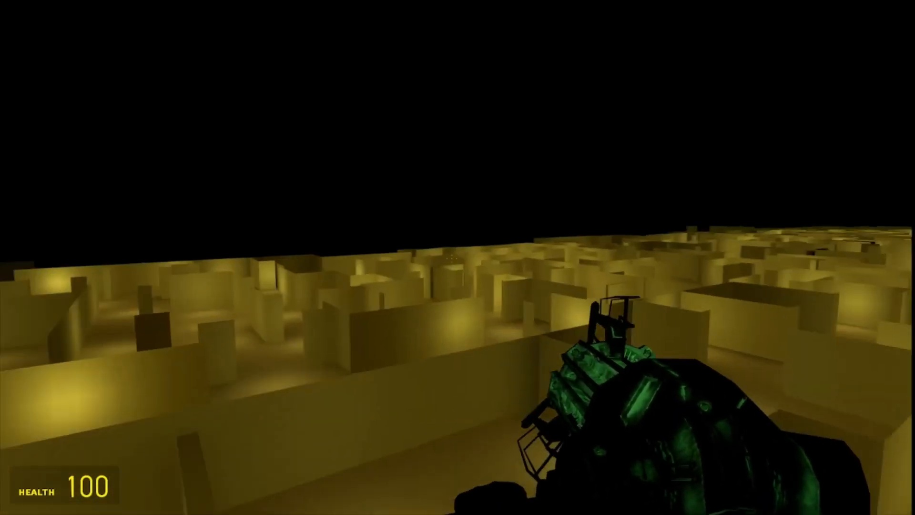
{"action": "mouse_move", "coordinate": [458, 257]}
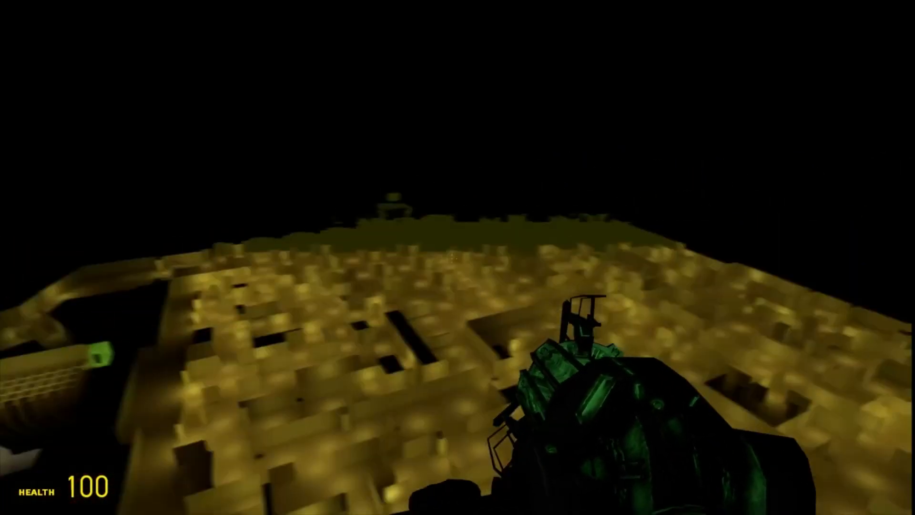
- Pick items from the spawn menu and keep walking through the halls
{"action": "key", "text": "q"}
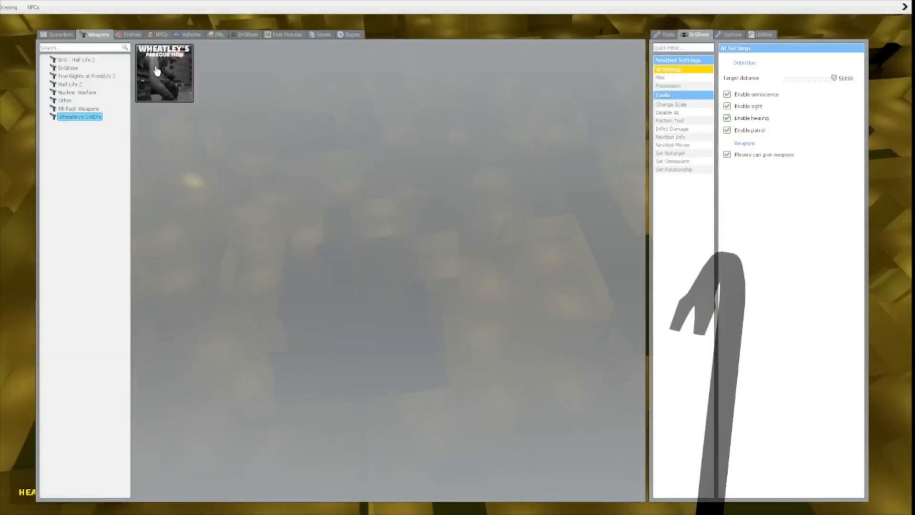
{"action": "left_click", "coordinate": [76, 92]}
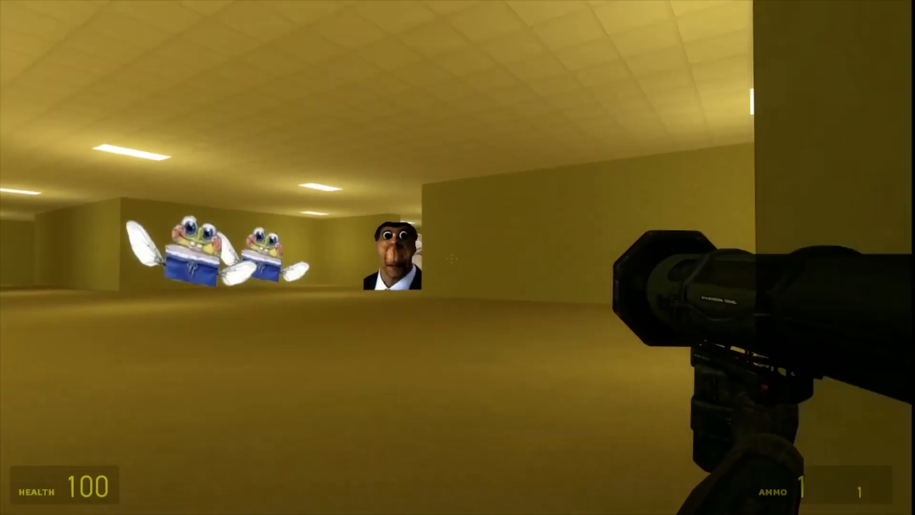
{"action": "left_click", "coordinate": [458, 257]}
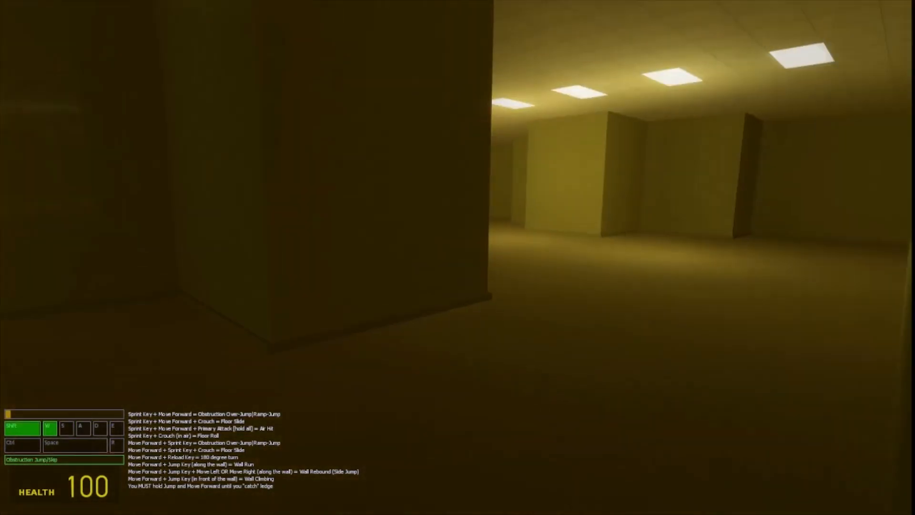
{"action": "mouse_move", "coordinate": [457, 257]}
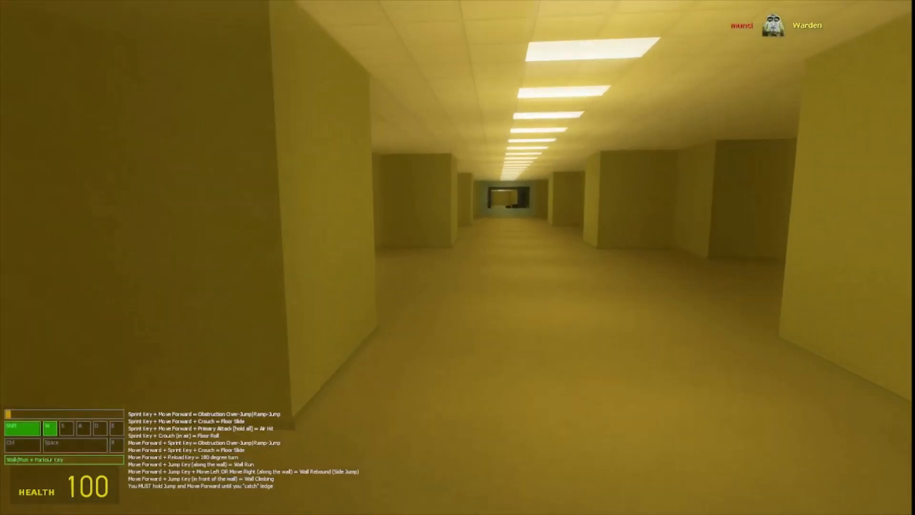
{"action": "key", "text": "w"}
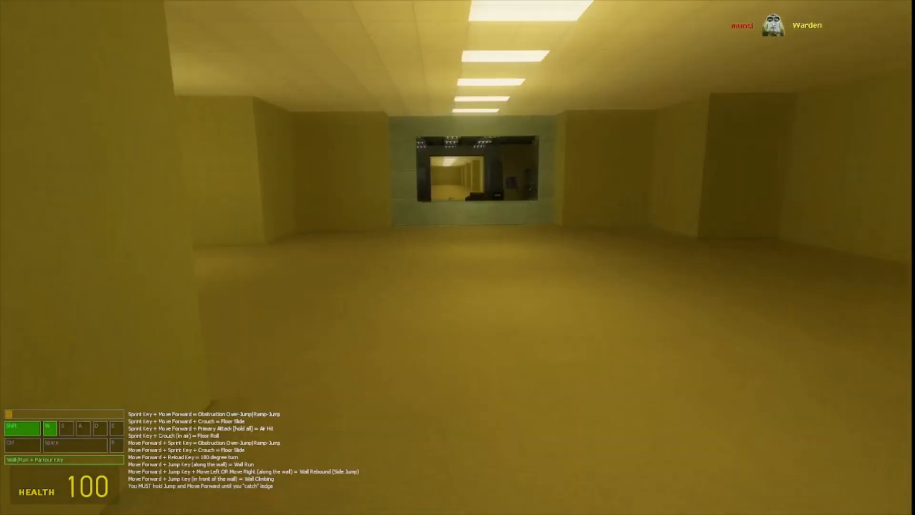
{"action": "key", "text": "w"}
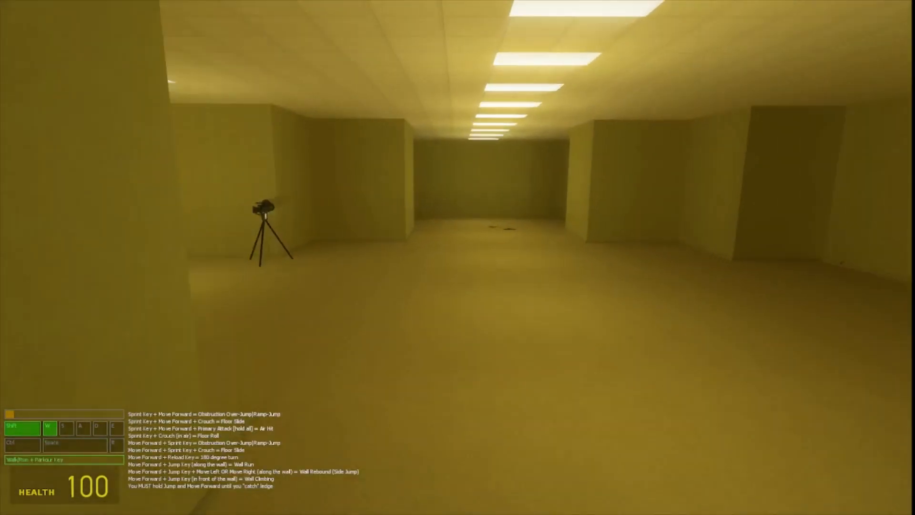
{"action": "key", "text": "w"}
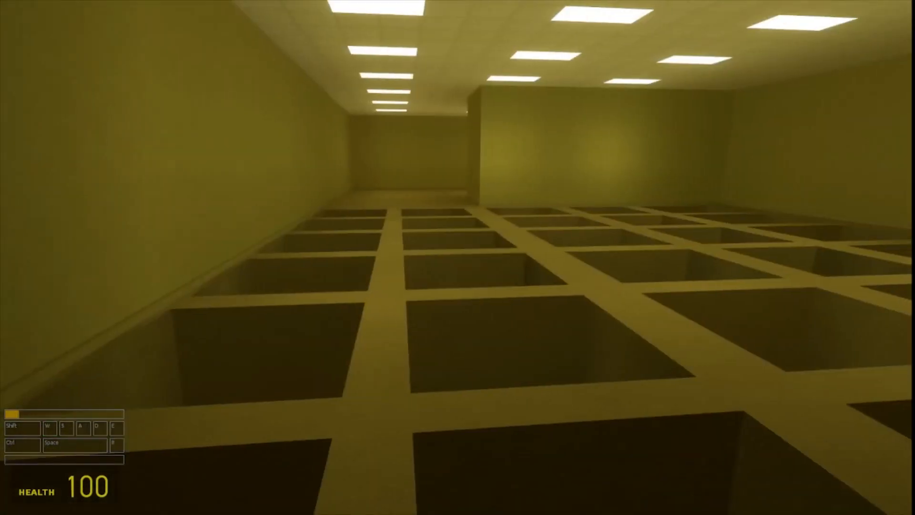
{"action": "key", "text": "w"}
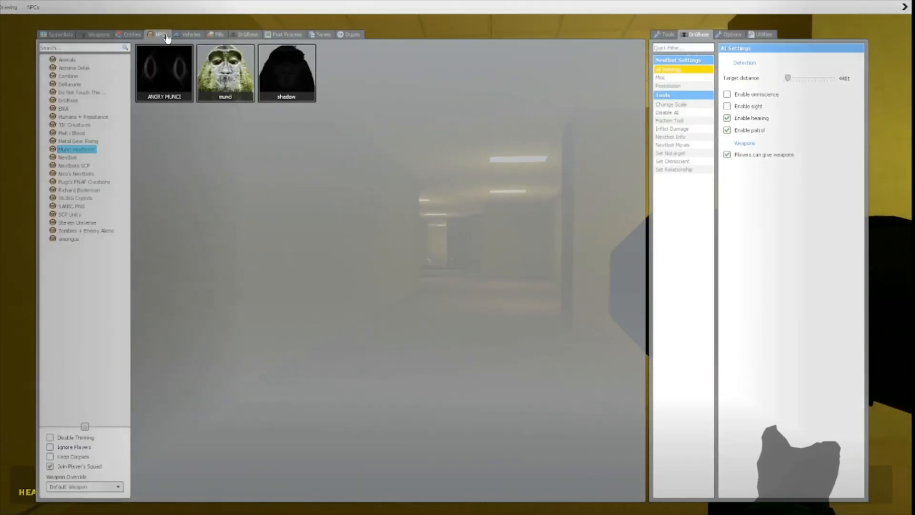
{"action": "left_click", "coordinate": [78, 141]}
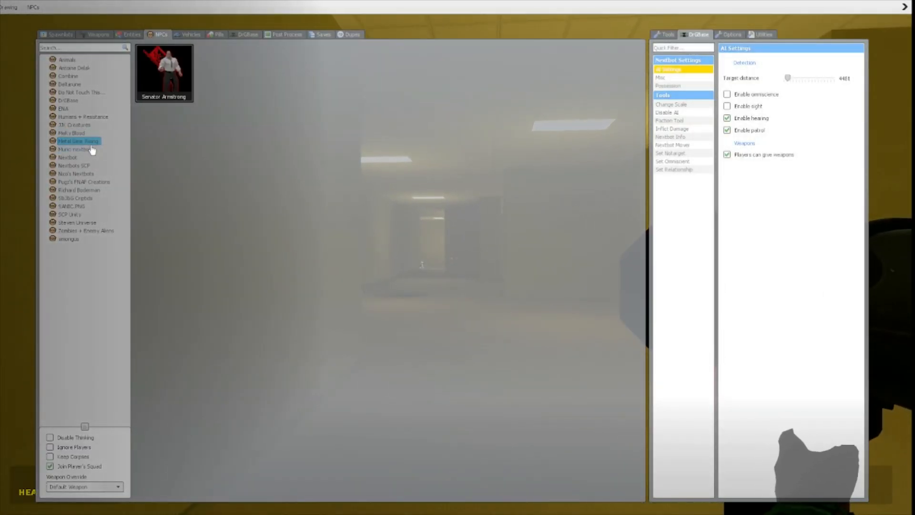
{"action": "left_click", "coordinate": [75, 173]}
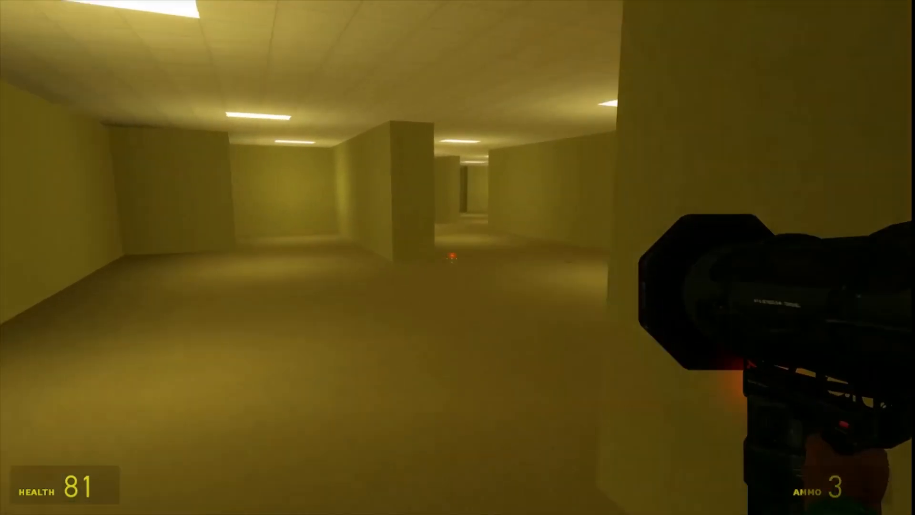
{"action": "mouse_move", "coordinate": [457, 258]}
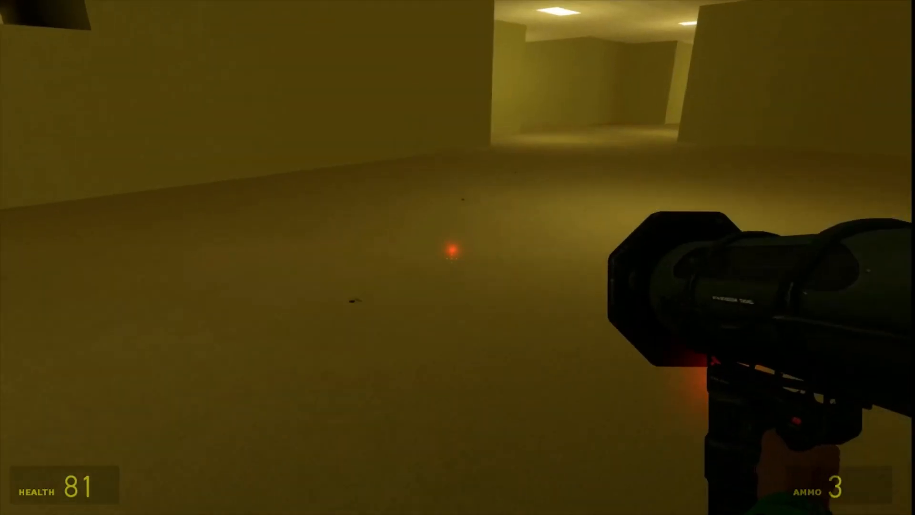
{"action": "mouse_move", "coordinate": [458, 258]}
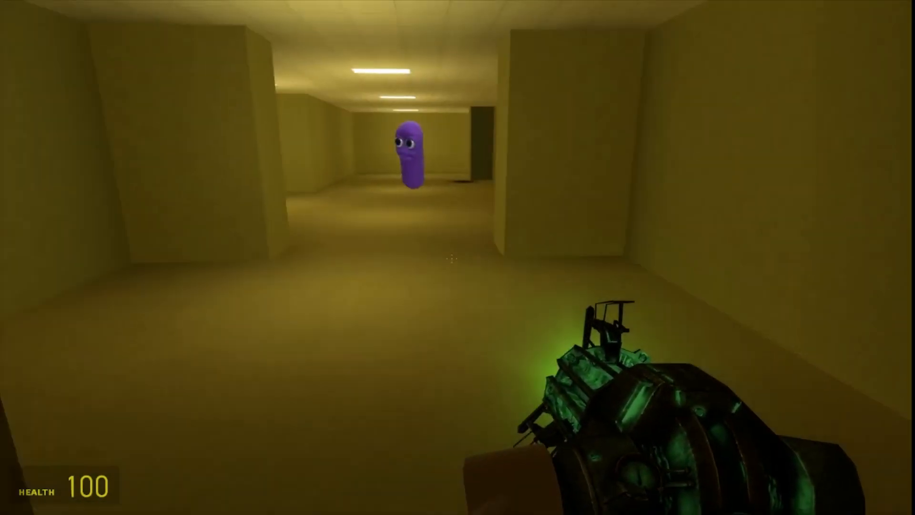
{"action": "mouse_move", "coordinate": [458, 257]}
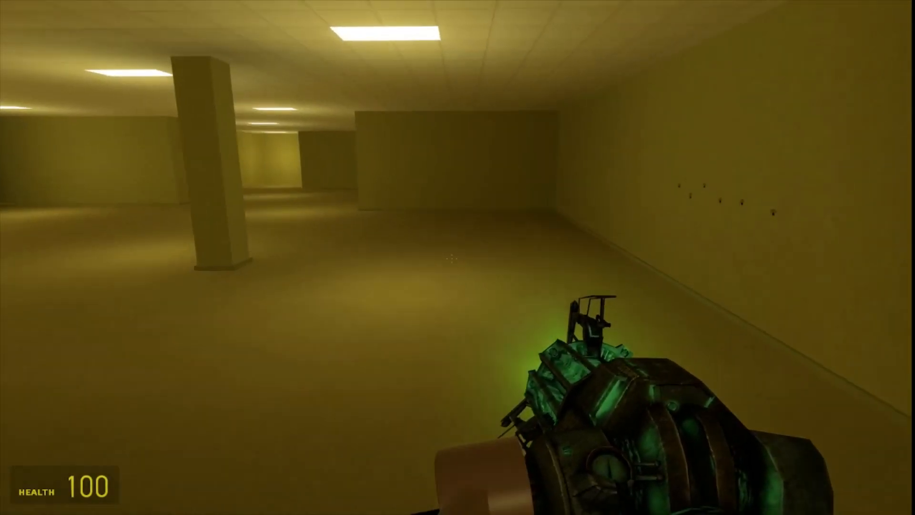
{"action": "mouse_move", "coordinate": [458, 257]}
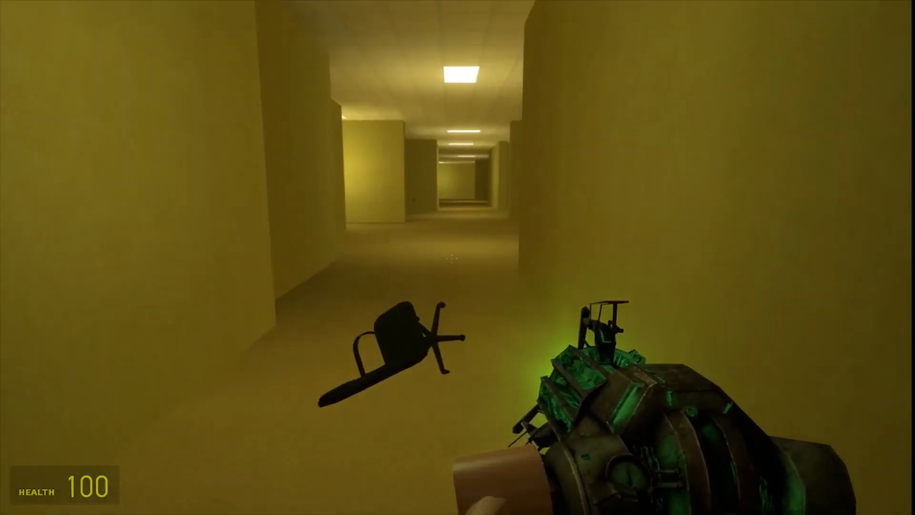
{"action": "mouse_move", "coordinate": [457, 257]}
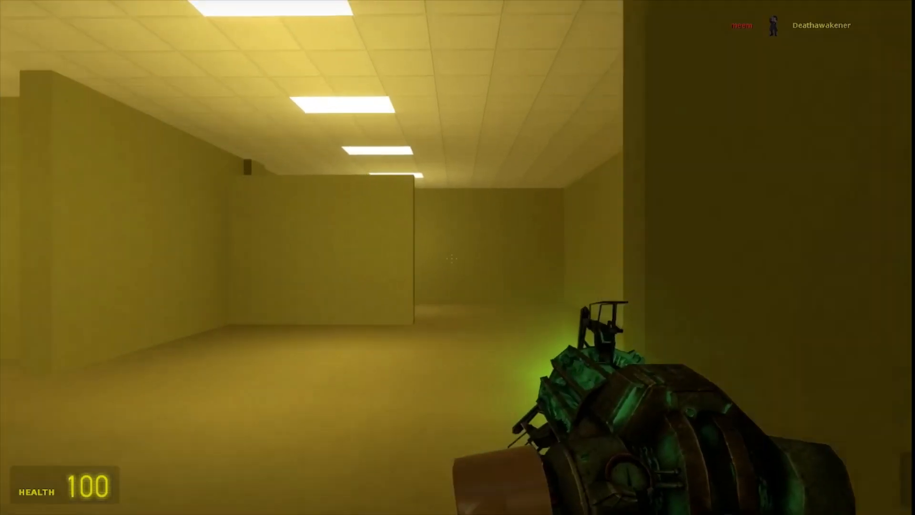
{"action": "mouse_move", "coordinate": [457, 257]}
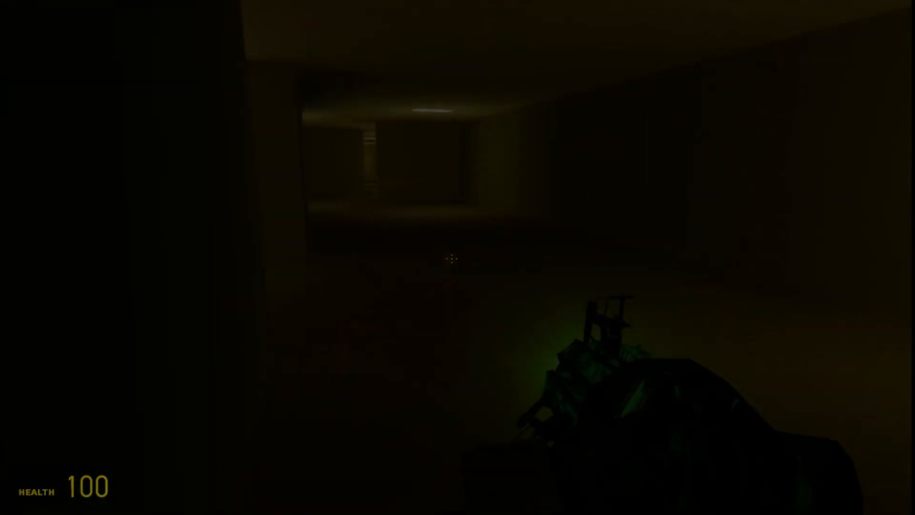
{"action": "mouse_move", "coordinate": [458, 258]}
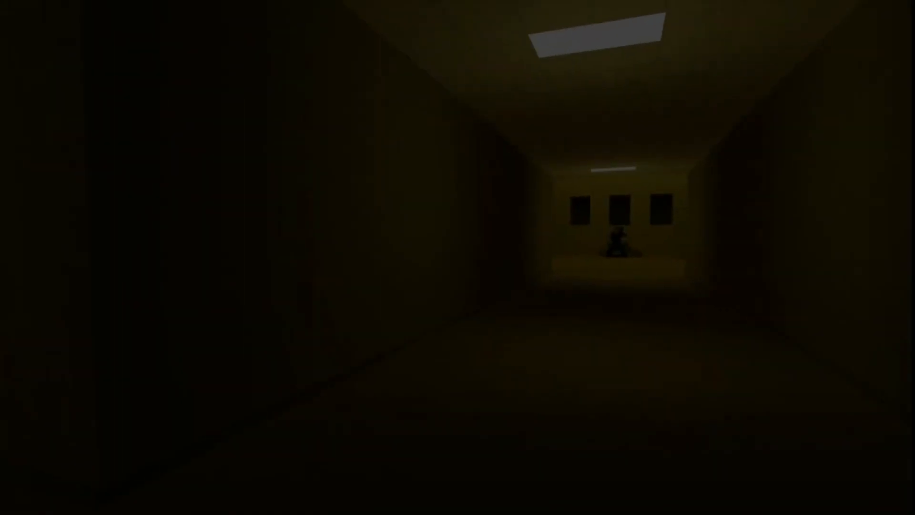
{"action": "key", "text": "w"}
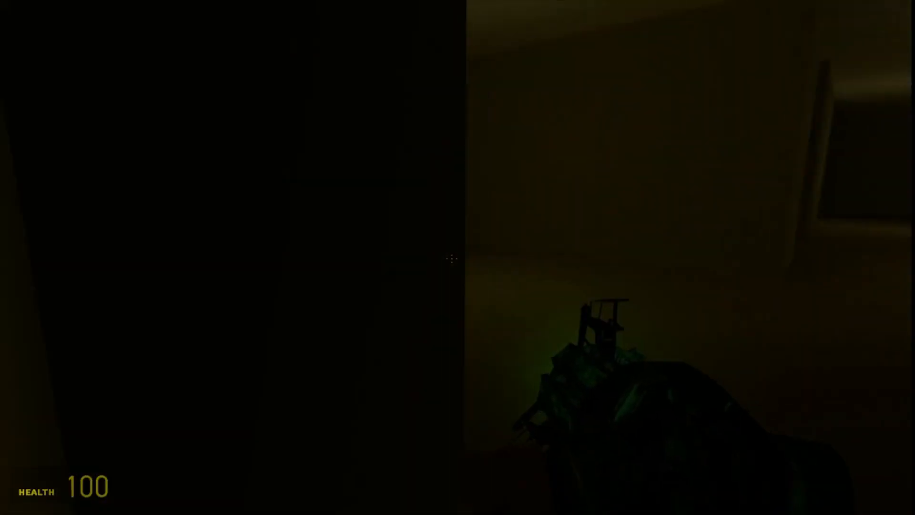
{"action": "mouse_move", "coordinate": [451, 257]}
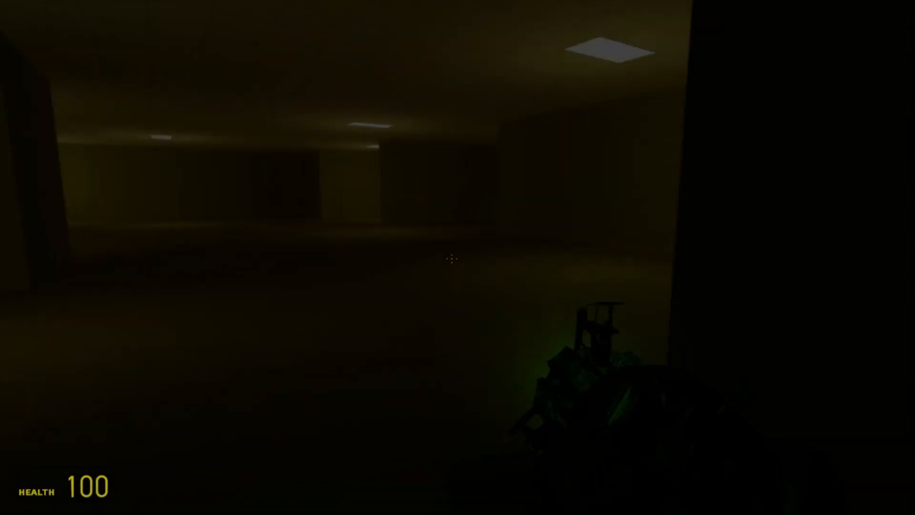
{"action": "mouse_move", "coordinate": [458, 257]}
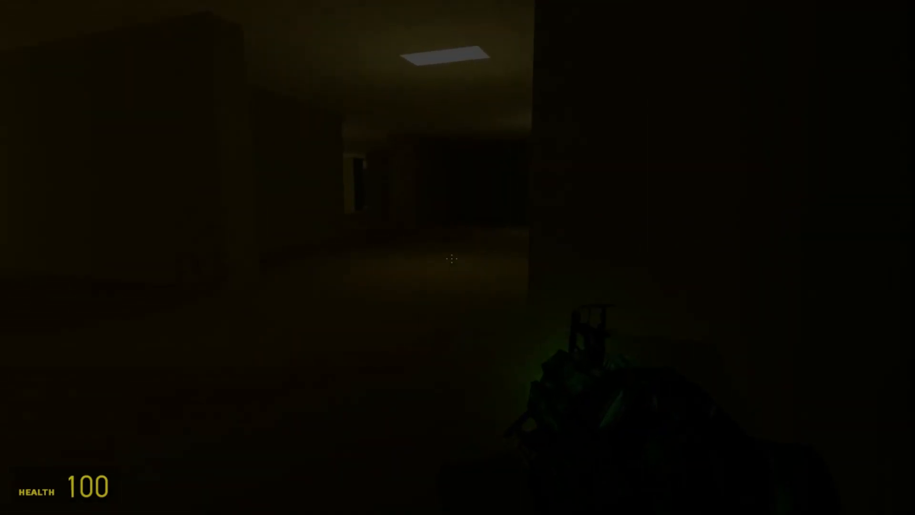
{"action": "mouse_move", "coordinate": [457, 257]}
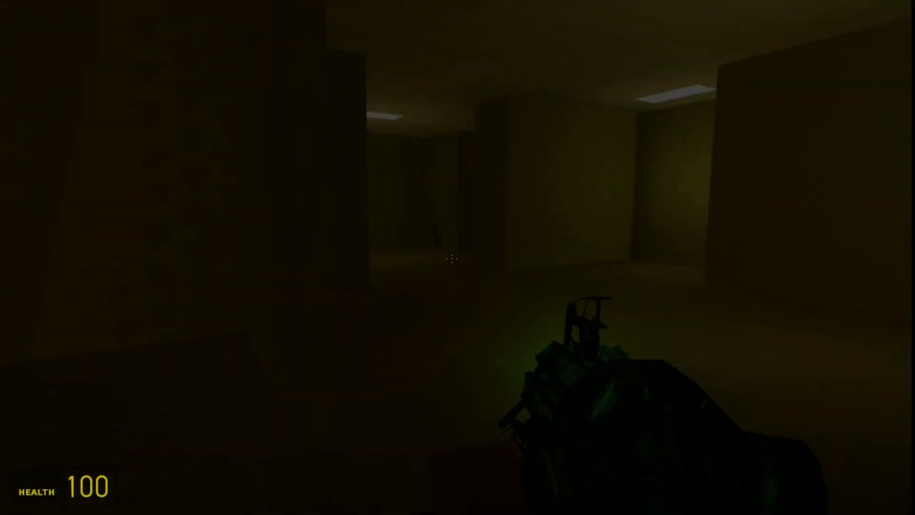
{"action": "mouse_move", "coordinate": [457, 257]}
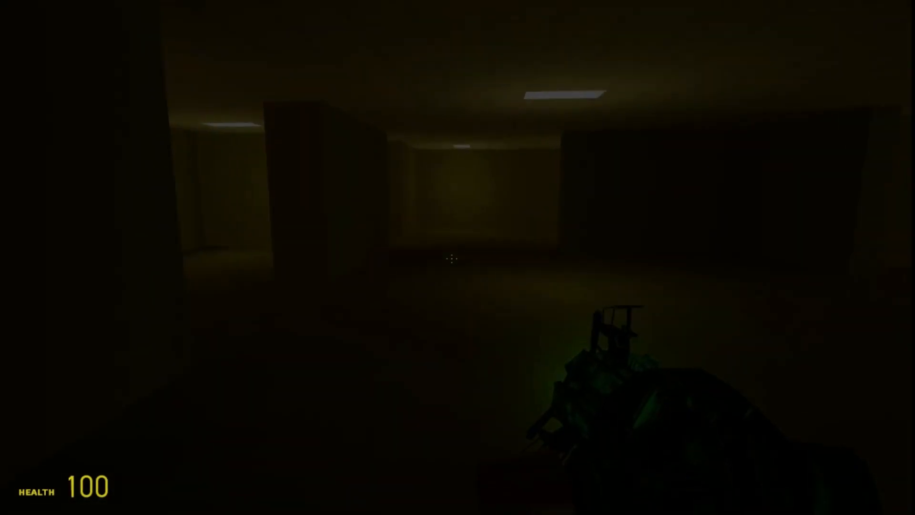
{"action": "mouse_move", "coordinate": [457, 257]}
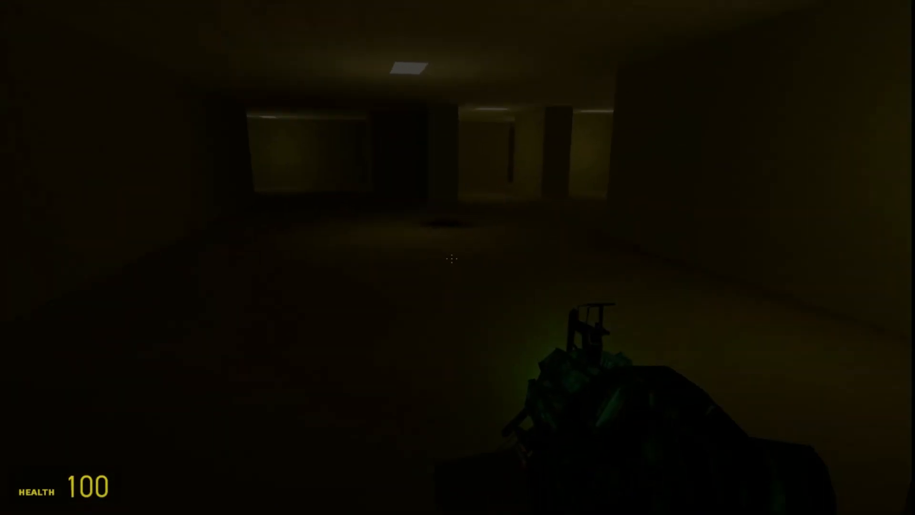
{"action": "mouse_move", "coordinate": [457, 257]}
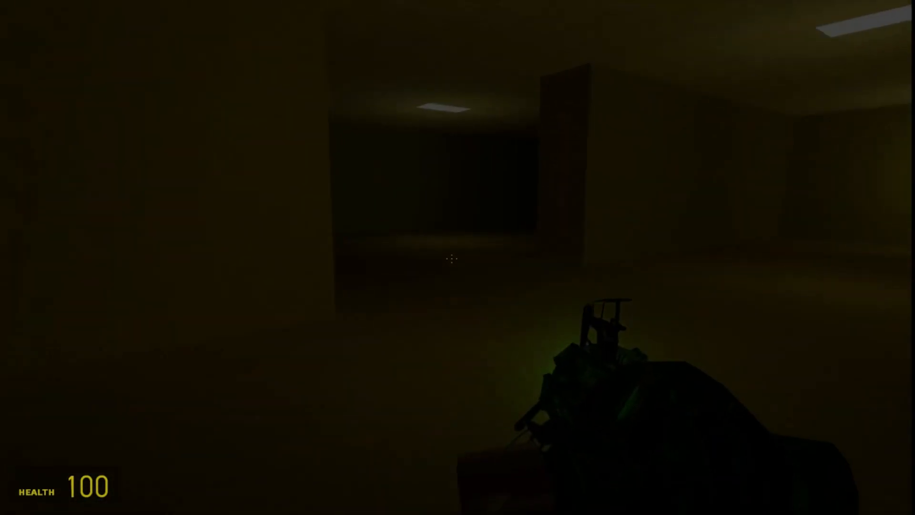
{"action": "mouse_move", "coordinate": [458, 258]}
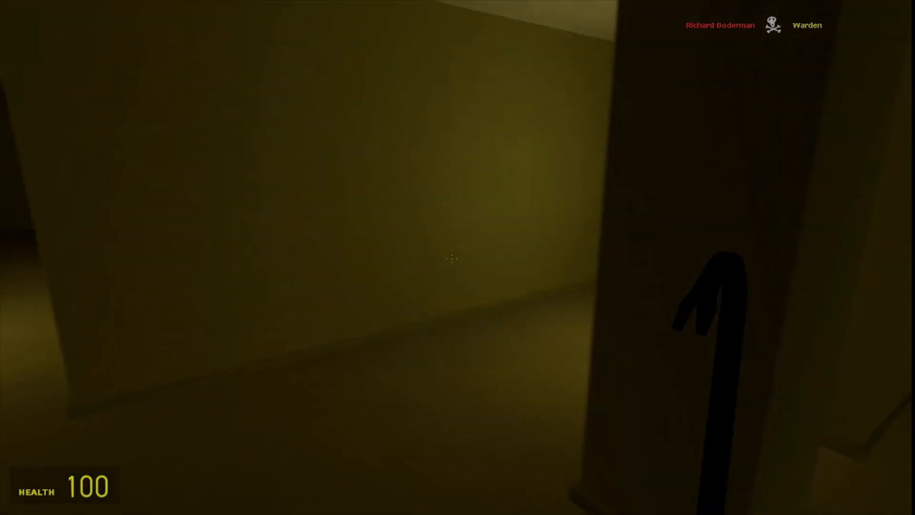
{"action": "mouse_move", "coordinate": [458, 257]}
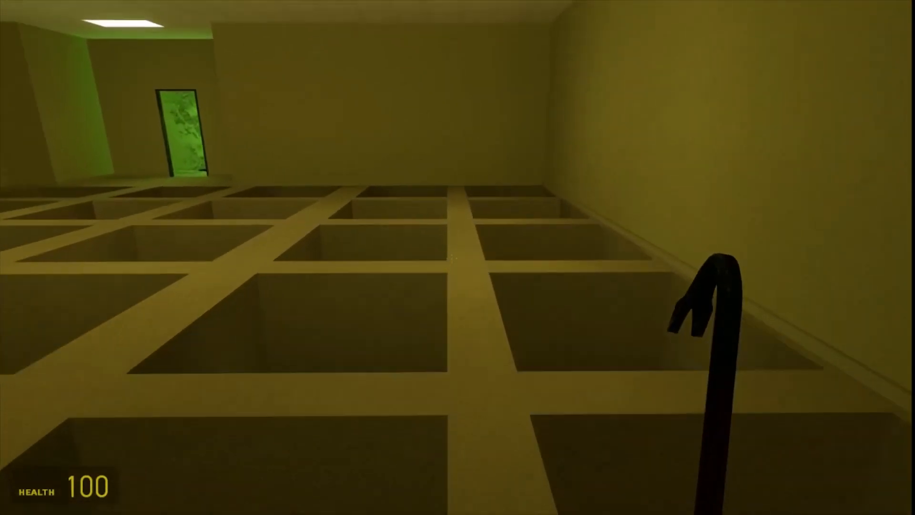
{"action": "mouse_move", "coordinate": [457, 257]}
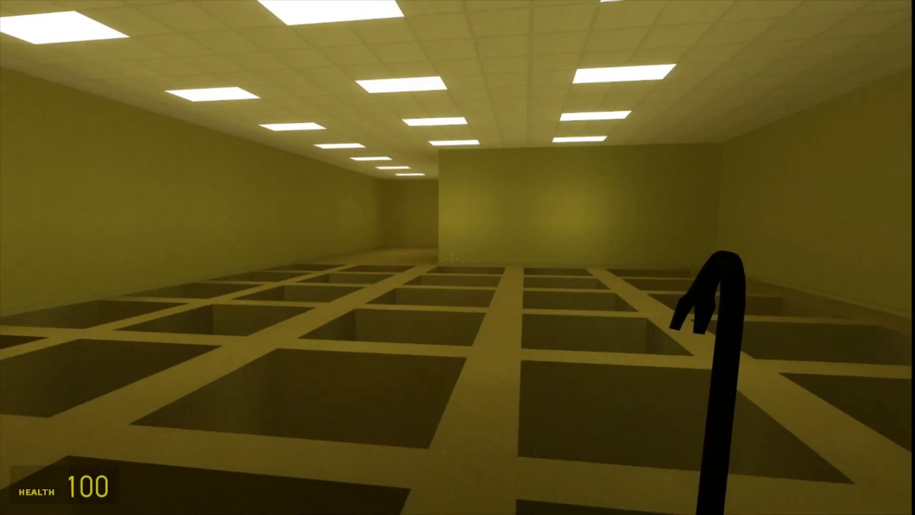
{"action": "mouse_move", "coordinate": [457, 258]}
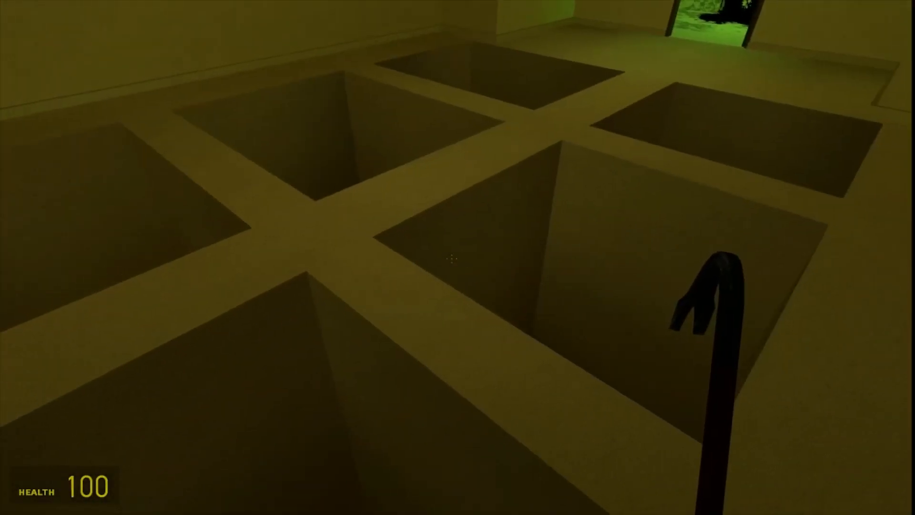
{"action": "mouse_move", "coordinate": [457, 258]}
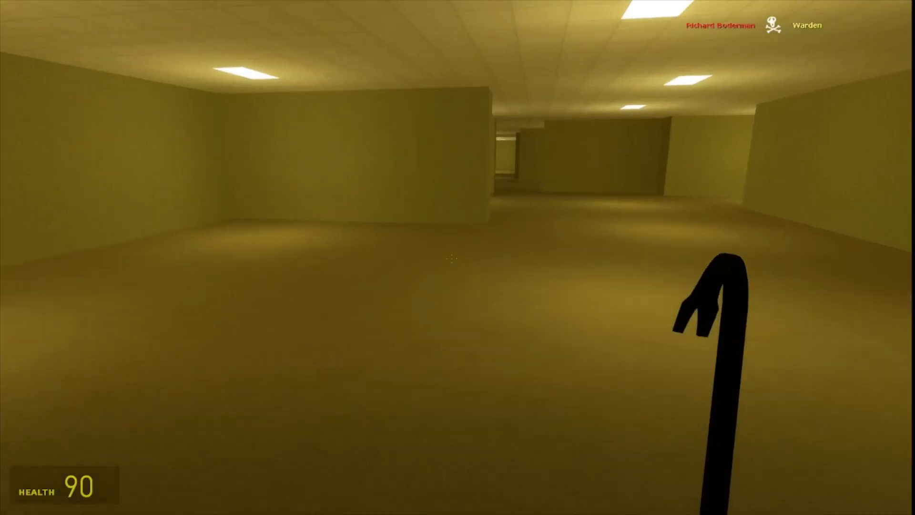
{"action": "mouse_move", "coordinate": [458, 258]}
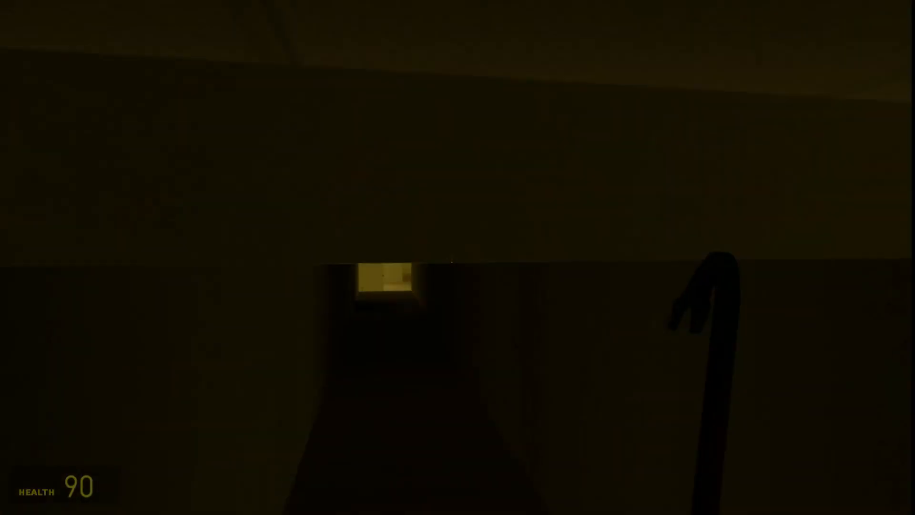
{"action": "mouse_move", "coordinate": [457, 257]}
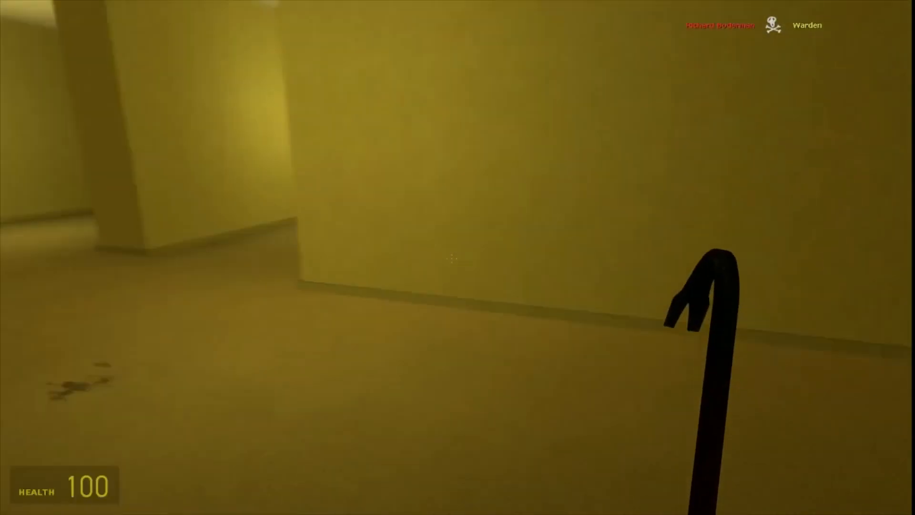
{"action": "mouse_move", "coordinate": [457, 257]}
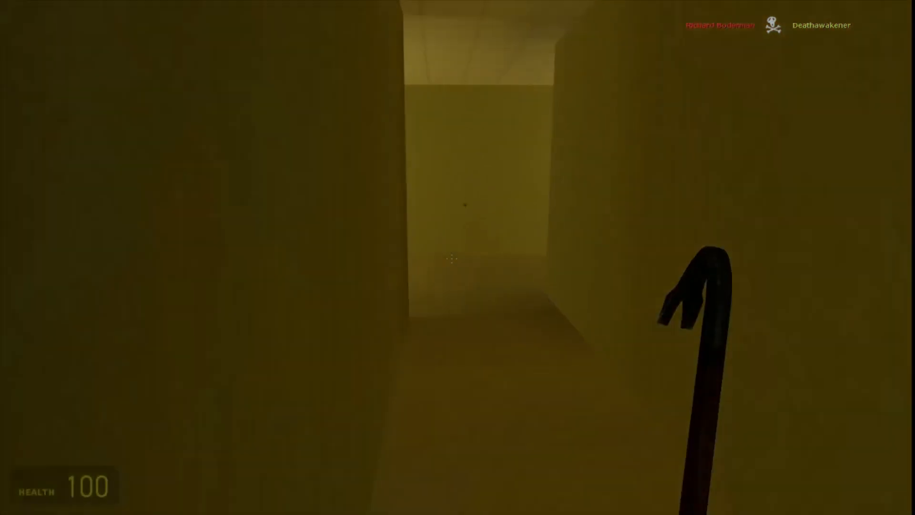
{"action": "mouse_move", "coordinate": [458, 257]}
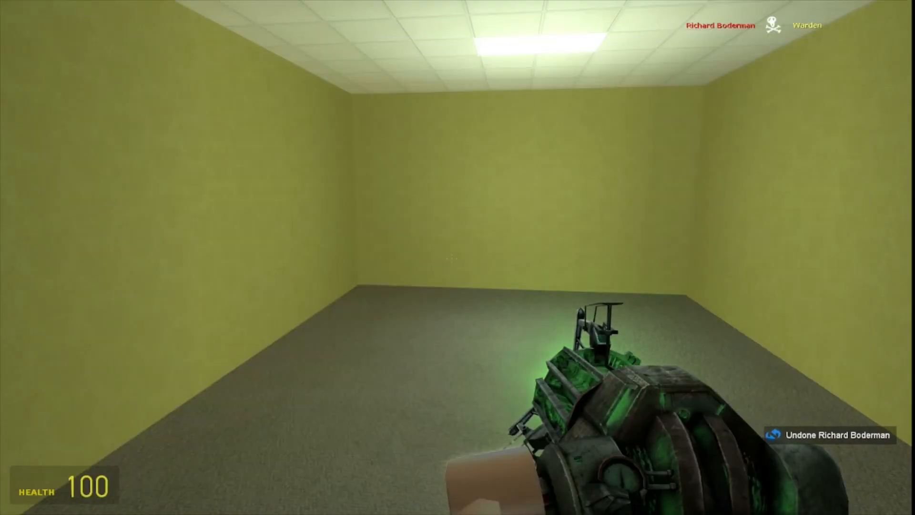
- Browse the NPC nextbot categories and spawn the purple-faced nextbot from Nico's Nextbots
{"action": "key", "text": "q"}
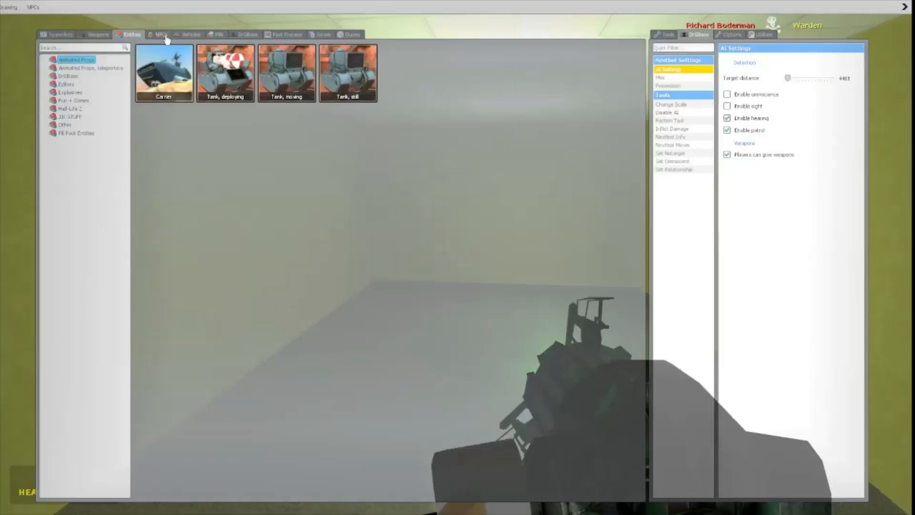
{"action": "left_click", "coordinate": [160, 35]}
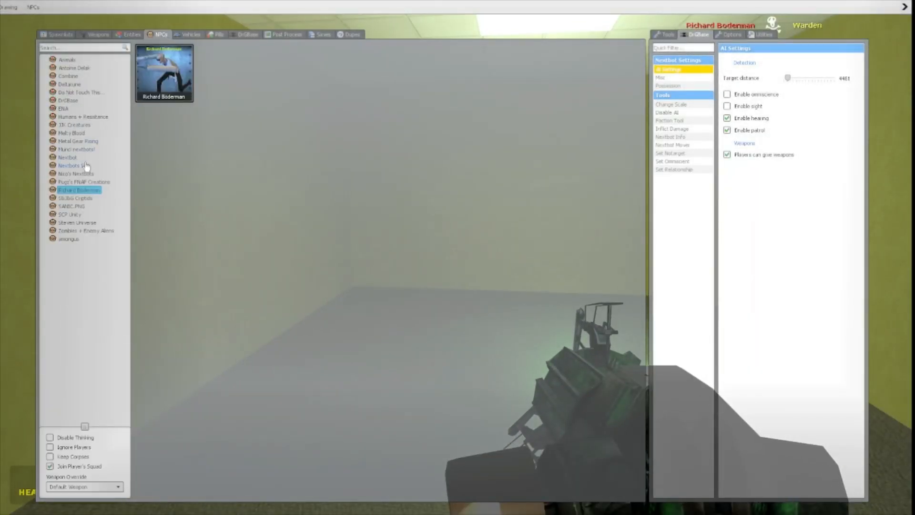
{"action": "left_click", "coordinate": [71, 165]}
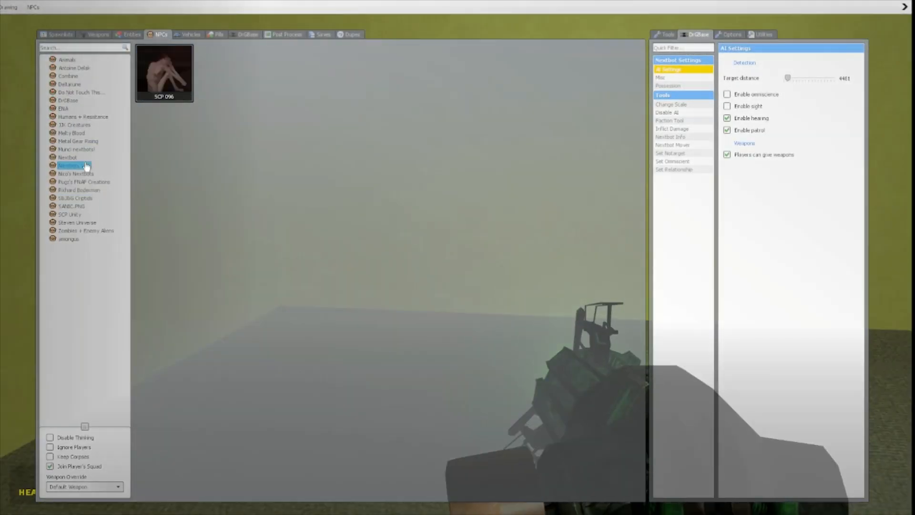
{"action": "left_click", "coordinate": [83, 181]}
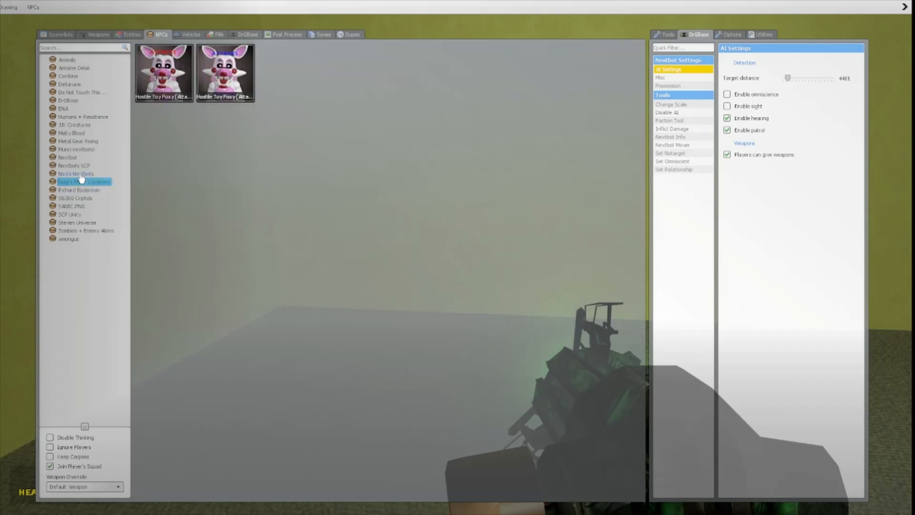
{"action": "left_click", "coordinate": [76, 173]}
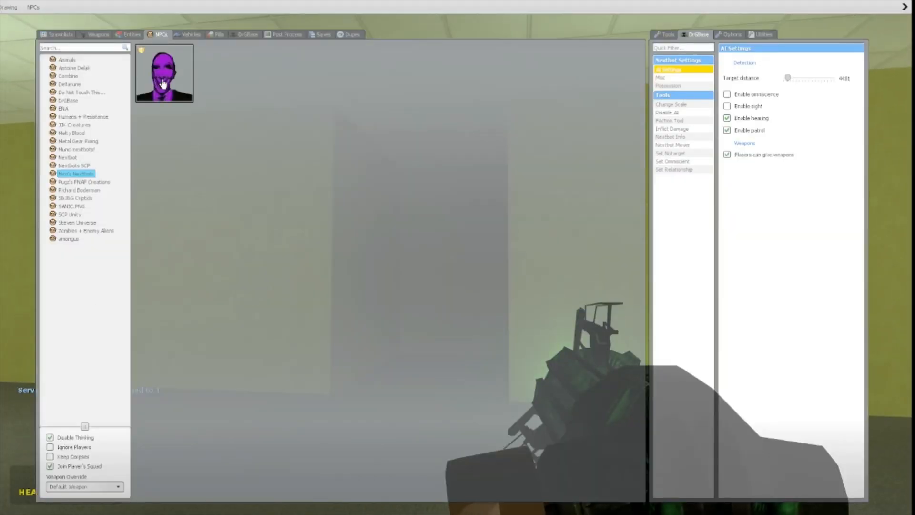
{"action": "left_click", "coordinate": [76, 149]}
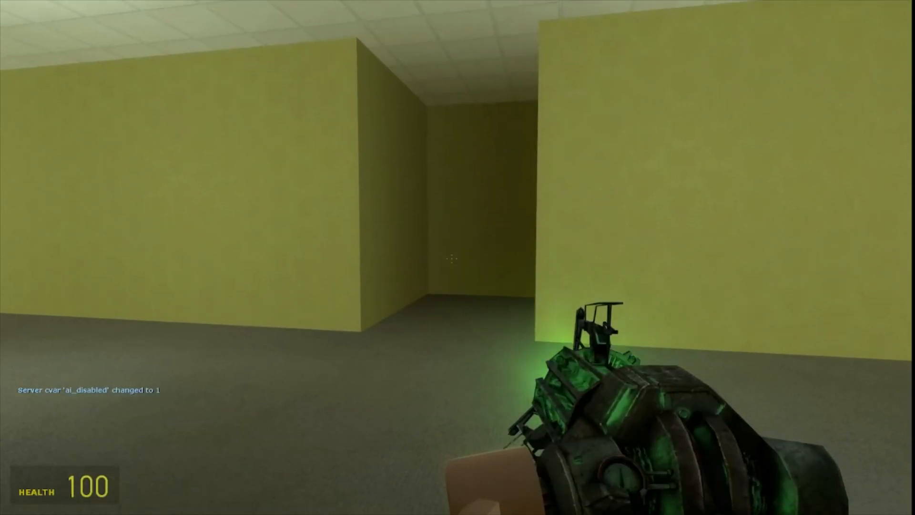
- Close the spawn menu with ai_disabled 0 and walk through the red-lit street into the dark grid room
{"action": "key", "text": "q"}
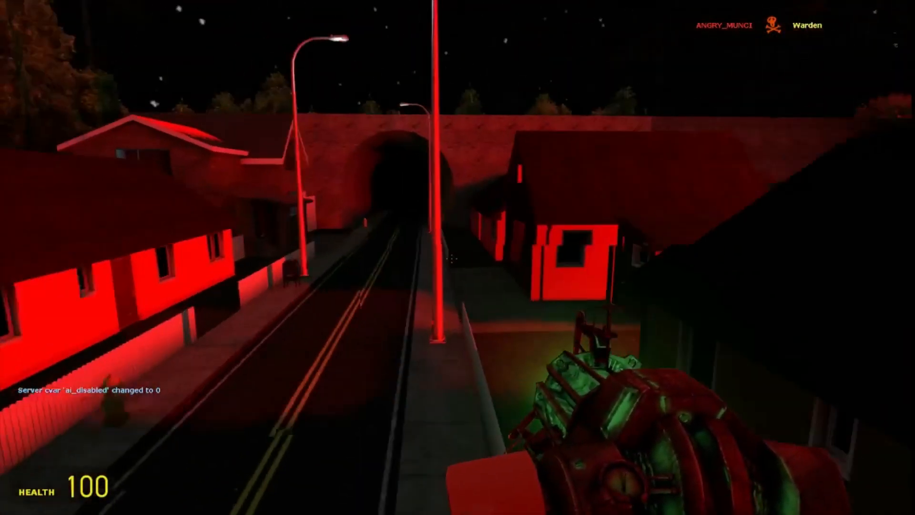
{"action": "mouse_move", "coordinate": [458, 257]}
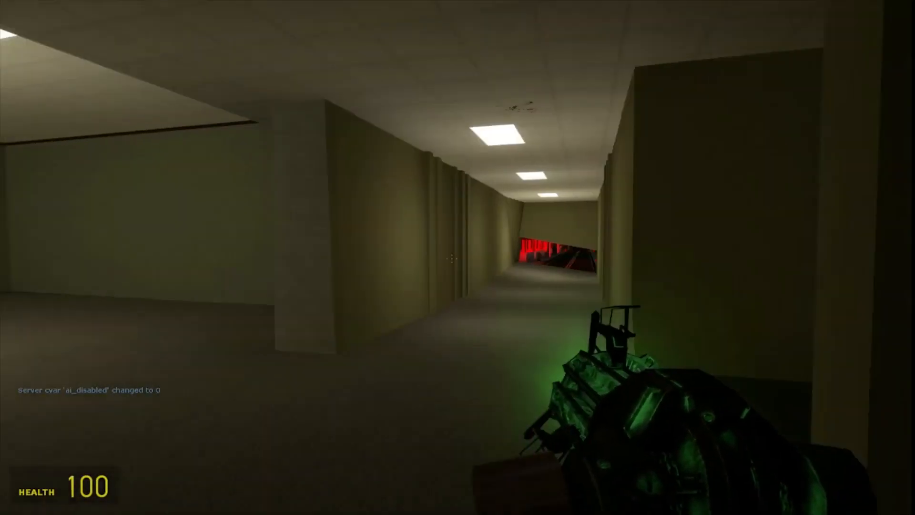
{"action": "key", "text": "w"}
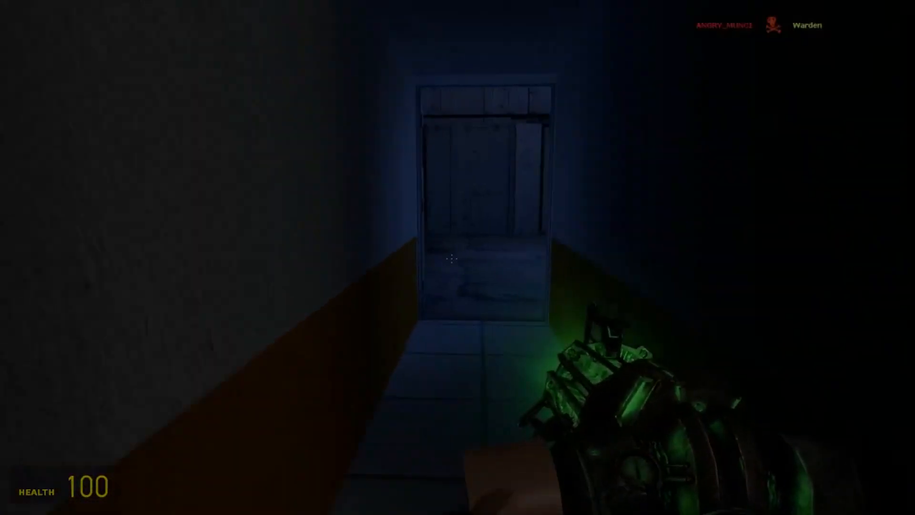
{"action": "key", "text": "w"}
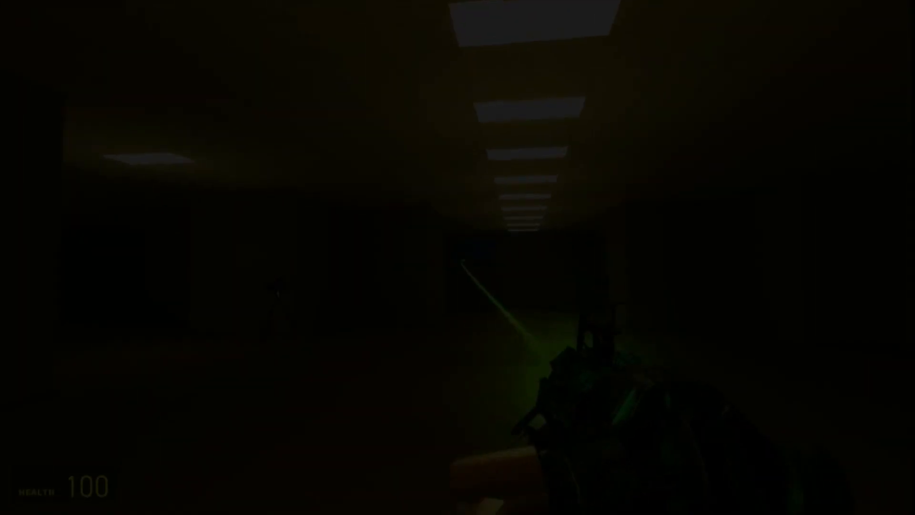
{"action": "mouse_move", "coordinate": [458, 257]}
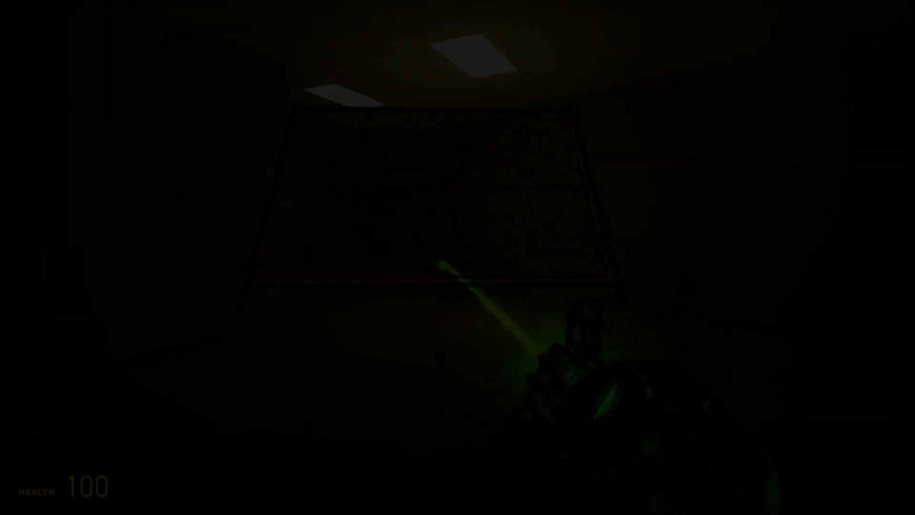
{"action": "mouse_move", "coordinate": [458, 257]}
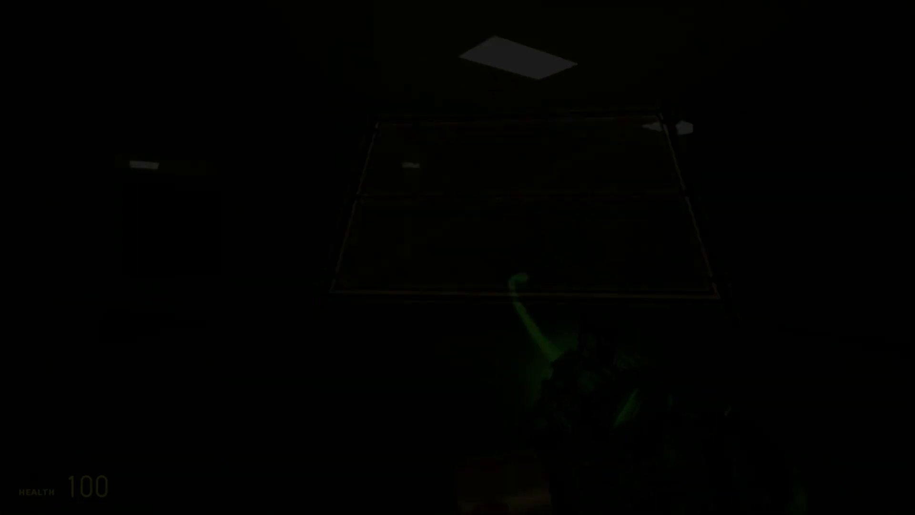
{"action": "mouse_move", "coordinate": [458, 258]}
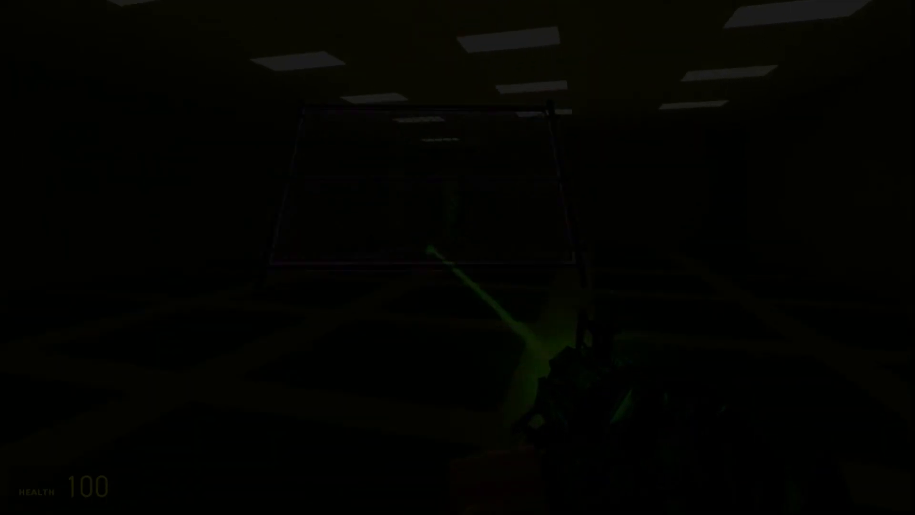
{"action": "mouse_move", "coordinate": [458, 257]}
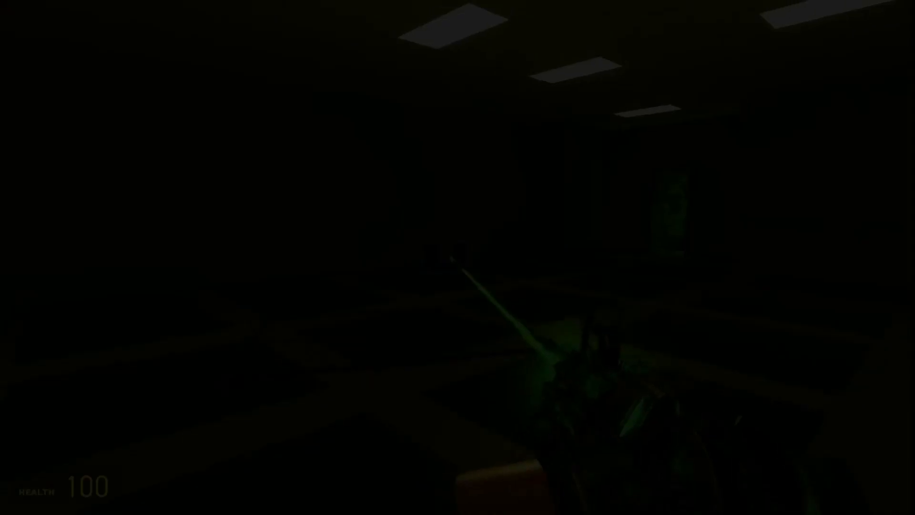
{"action": "mouse_move", "coordinate": [458, 258]}
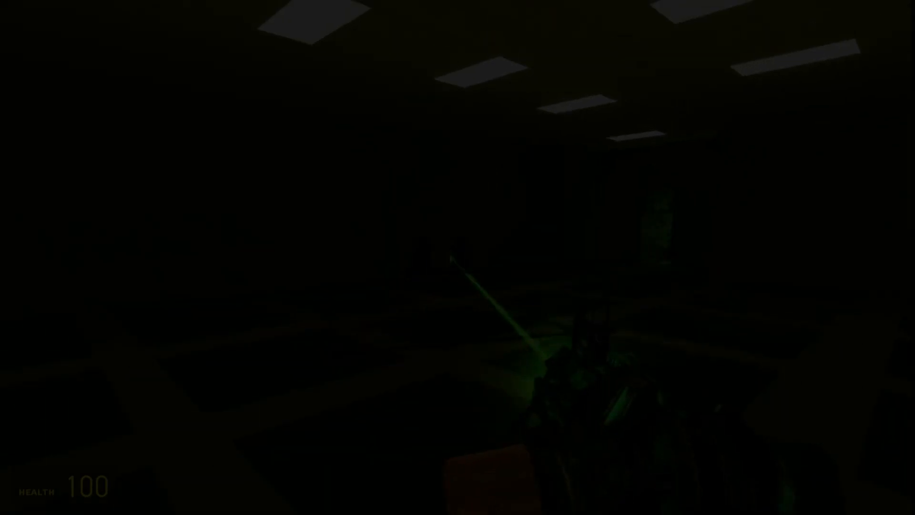